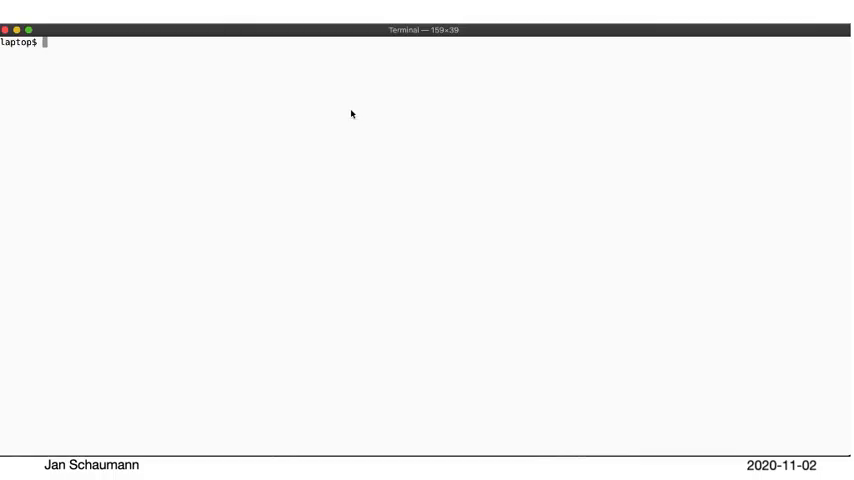
# - SSH into the apue host and open streamread.c in vim
pyautogui.write('s')
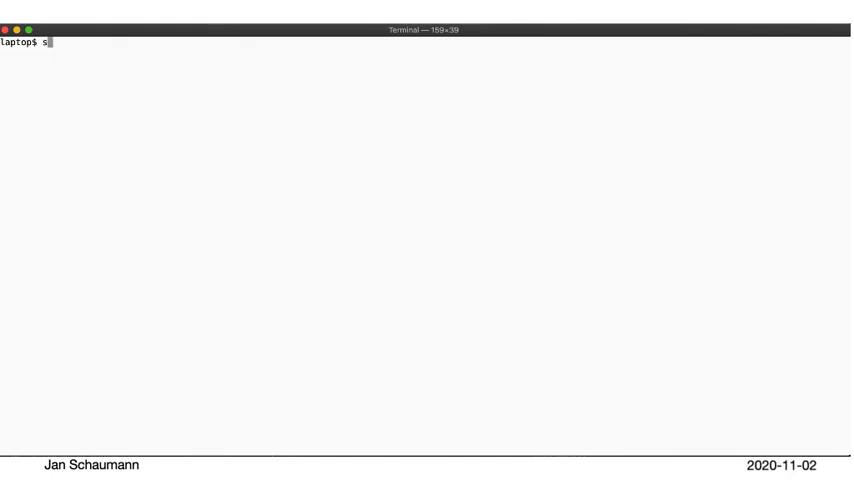
pyautogui.write('sh apue')
pyautogui.write('vim')
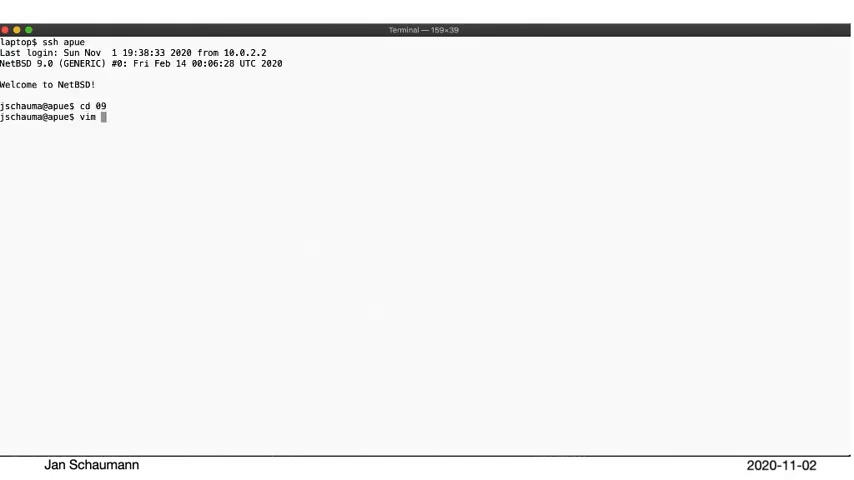
pyautogui.write('streamread.c')
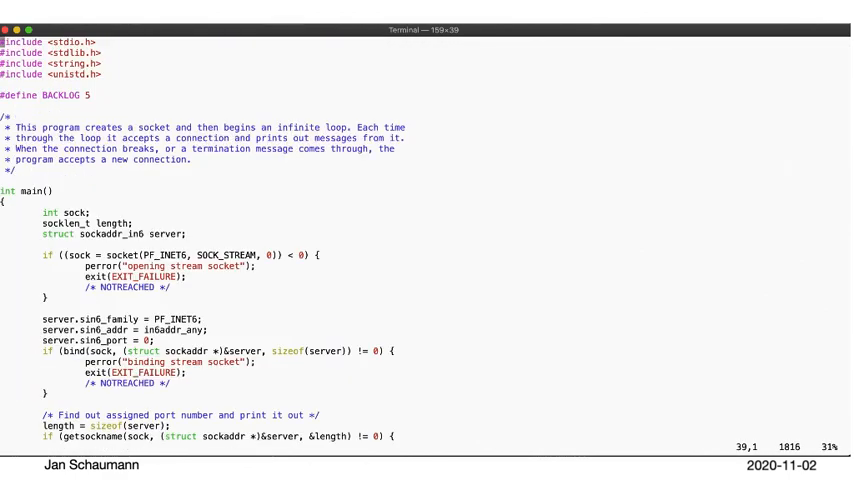
# - Scroll through the single-socket server code and quit vim back to the shell
pyautogui.scroll(-3)
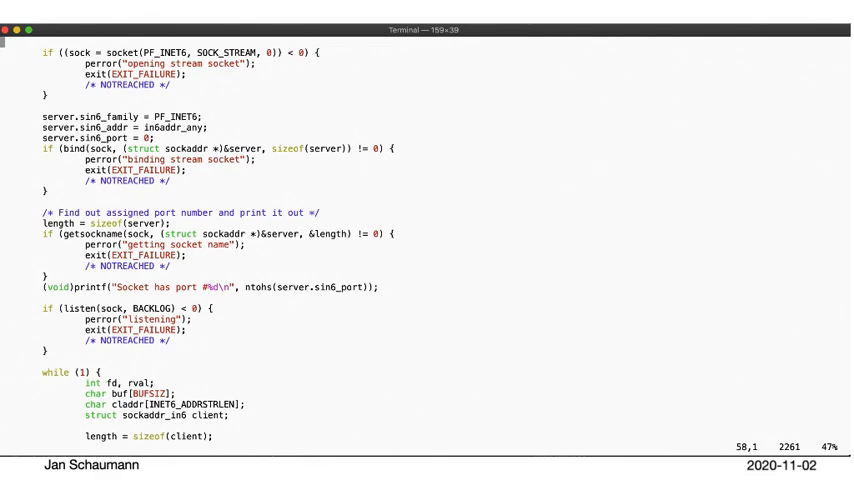
pyautogui.scroll(-3)
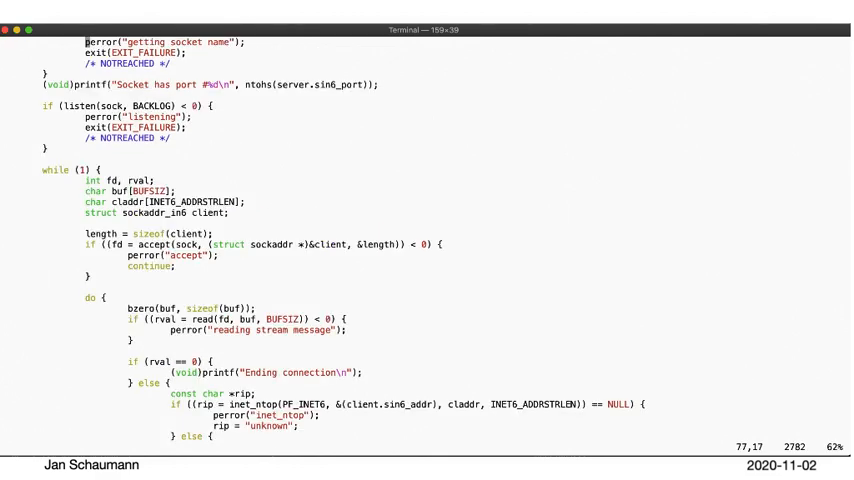
pyautogui.scroll(-3)
pyautogui.write(':')
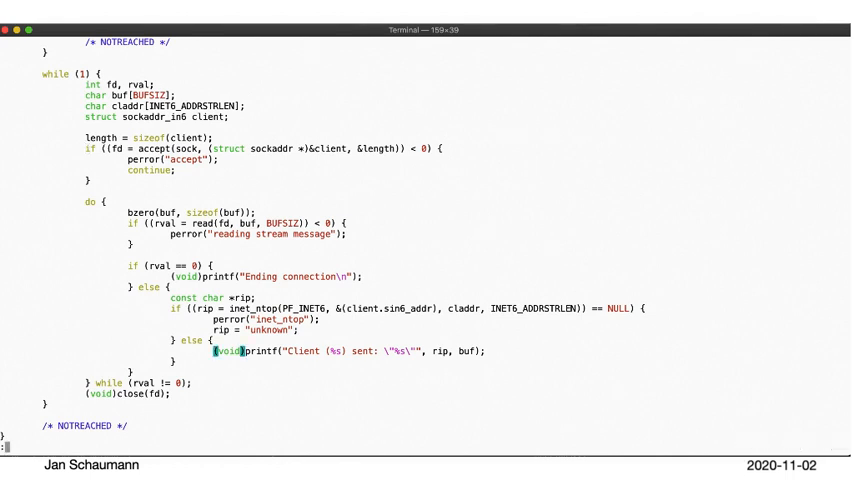
pyautogui.write('vim')
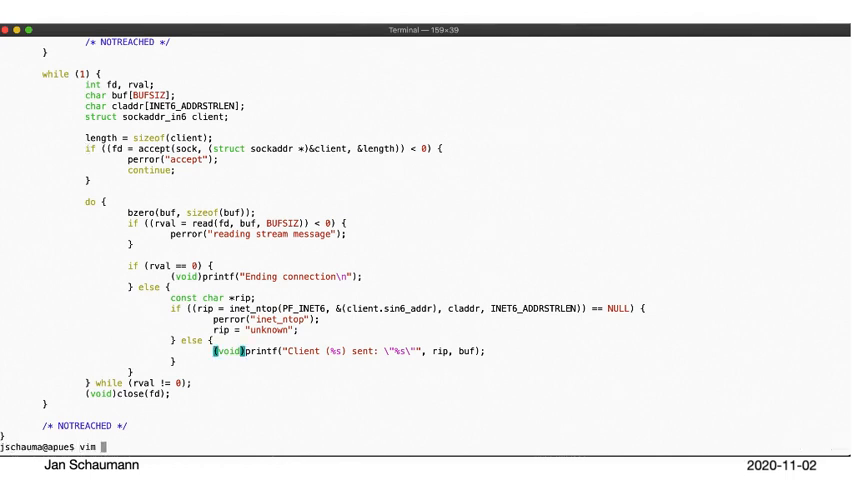
# - Open two-sockets.c in vim and read through createSocket, handleSocket and main
pyautogui.write('two-sockets')
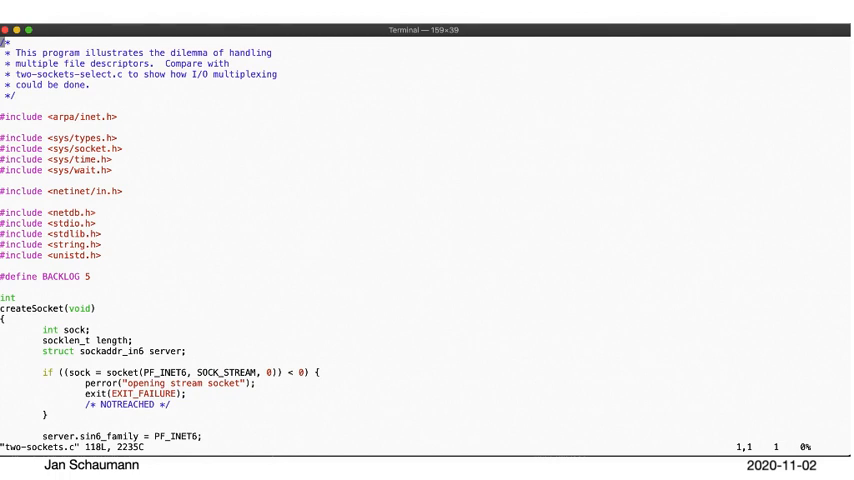
pyautogui.scroll(-3)
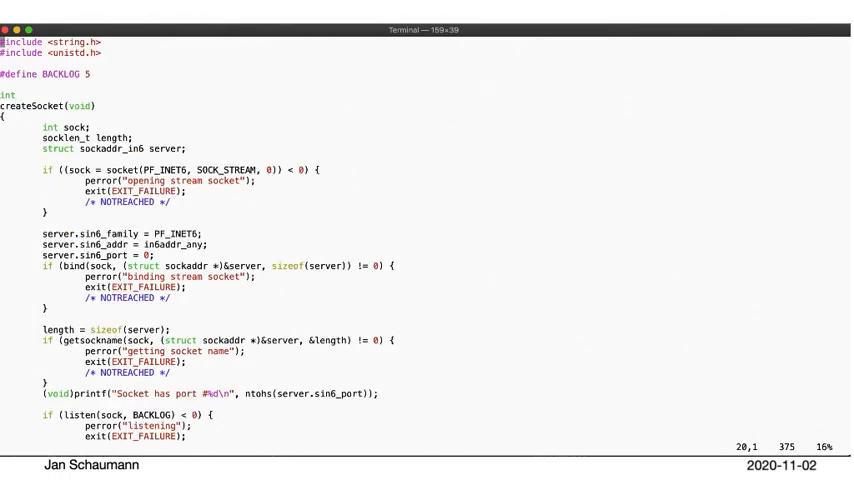
pyautogui.scroll(-3)
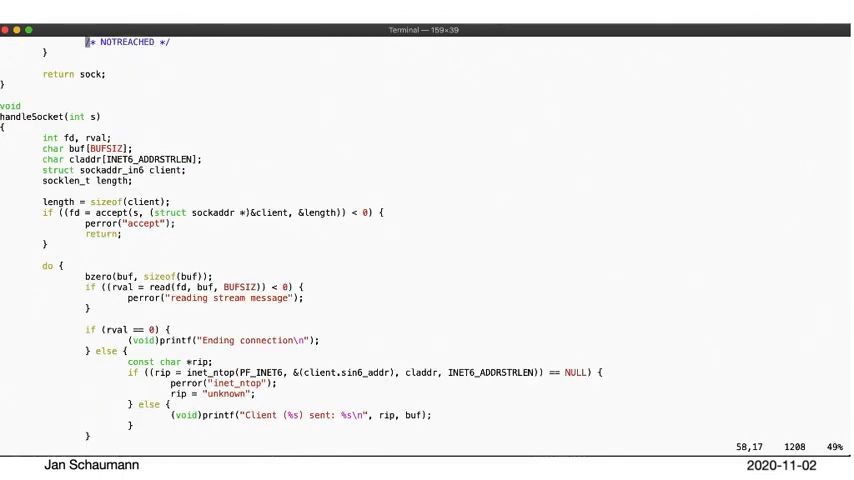
pyautogui.scroll(-3)
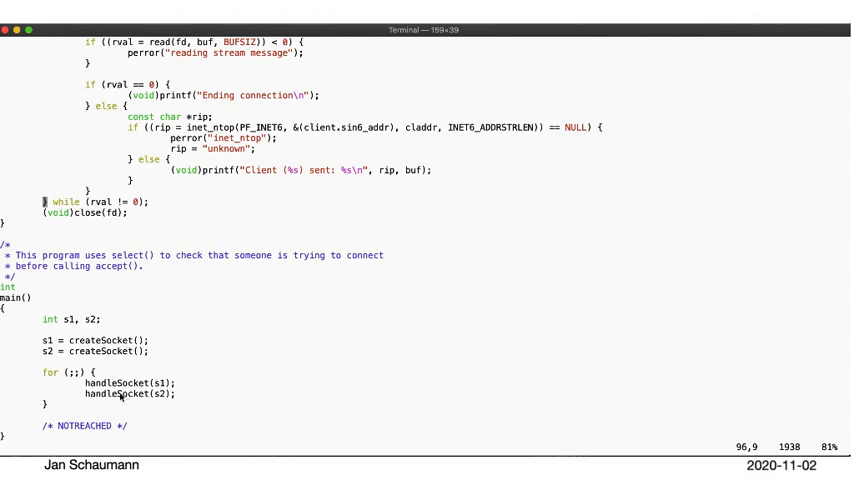
pyautogui.moveTo(156, 400)
pyautogui.write(':')
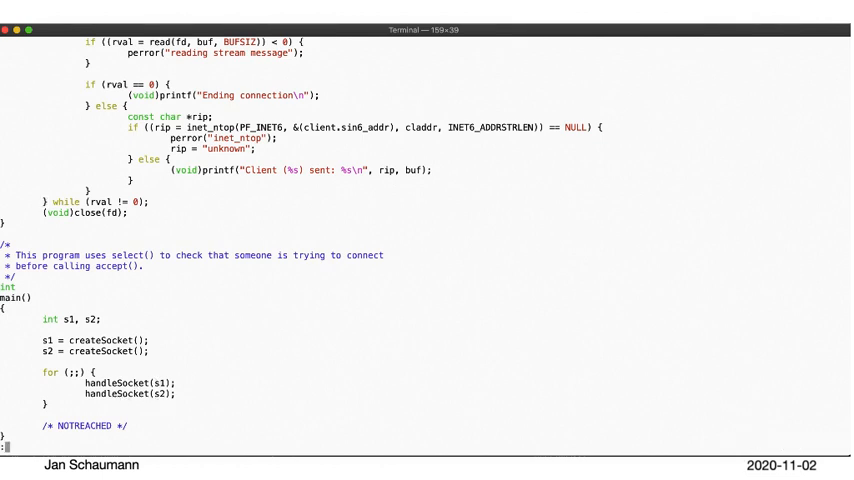
# - Quit vim and compile two-sockets.c with -Wall -Werror -Wextra, then run ./a.out
pyautogui.write('q')
pyautogui.write('cc -Wall -Werror -We')
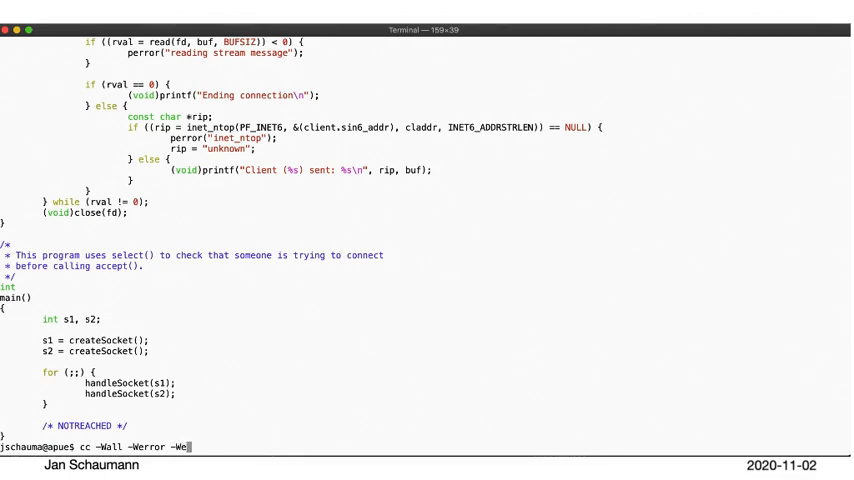
pyautogui.write('xtra')
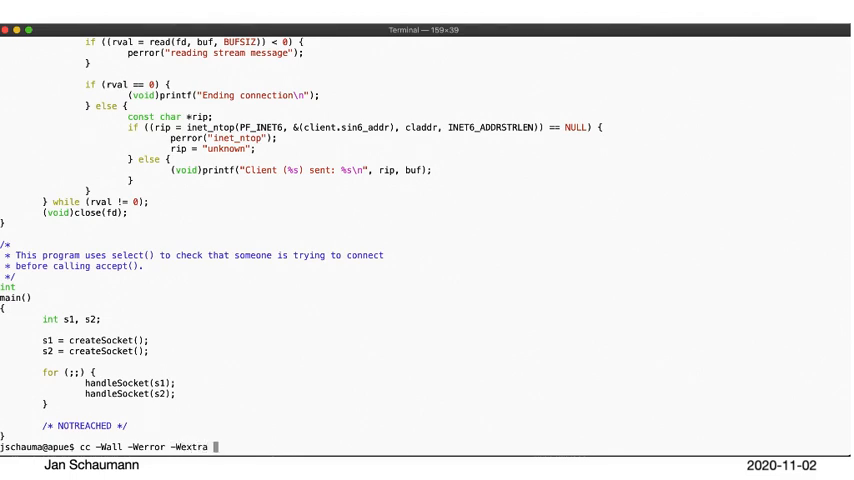
pyautogui.write('two-sockets.c')
pyautogui.write('./a.out')
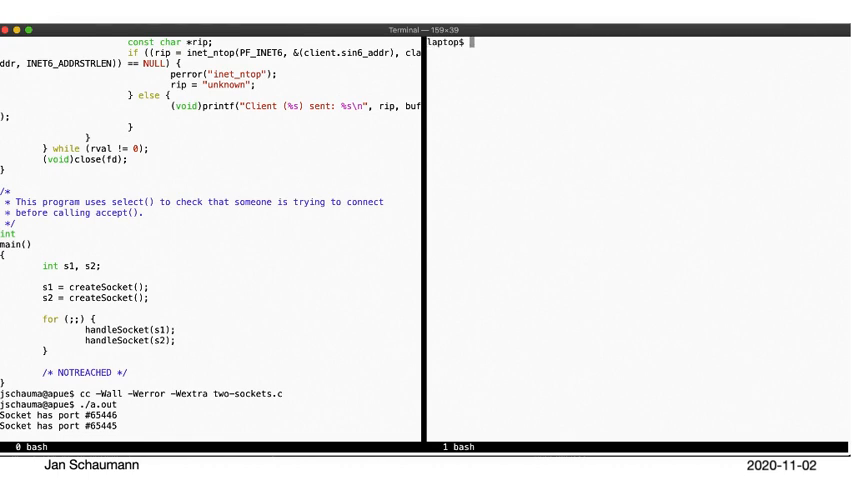
# - In a second apue shell, run netstat -na | grep 654 to confirm both ports listening
pyautogui.write('netstat -na')
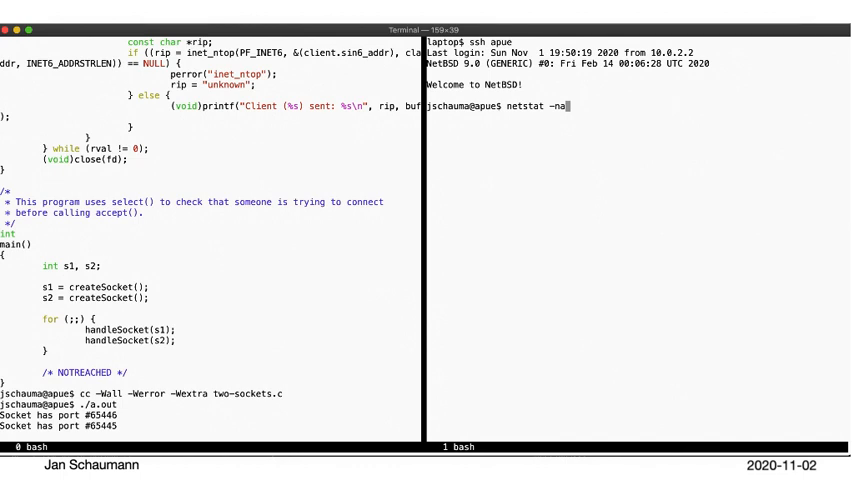
pyautogui.write('| grep 654')
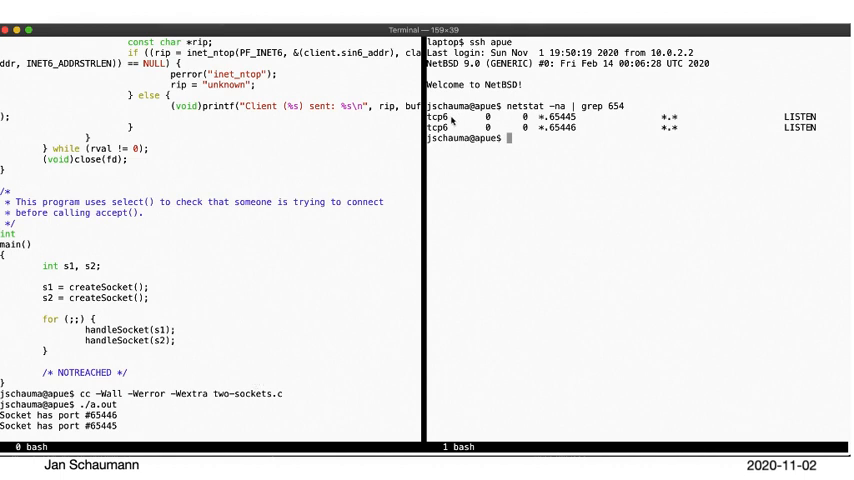
pyautogui.moveTo(472, 136)
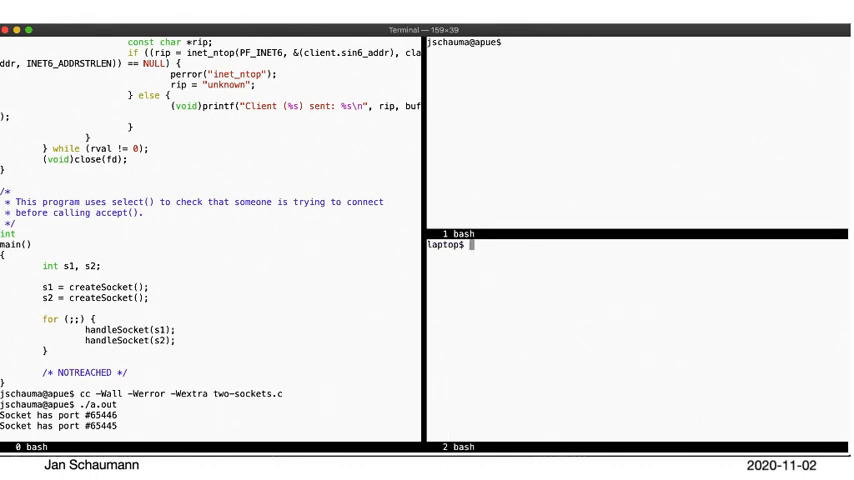
# - From the laptop pane, connect with telnet apue 65445
pyautogui.write('telnet')
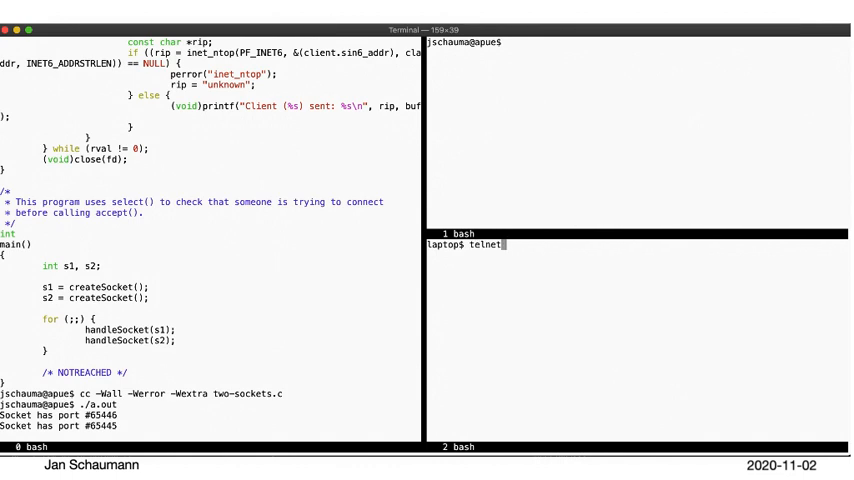
pyautogui.write('apue')
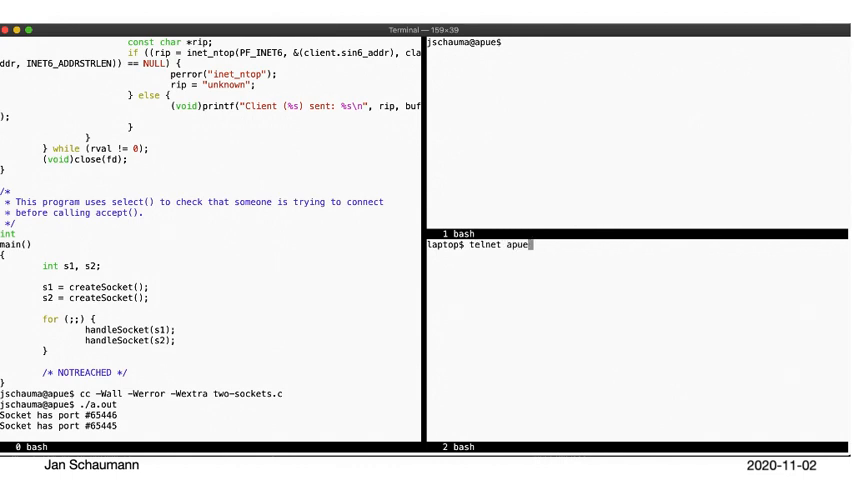
pyautogui.write('65')
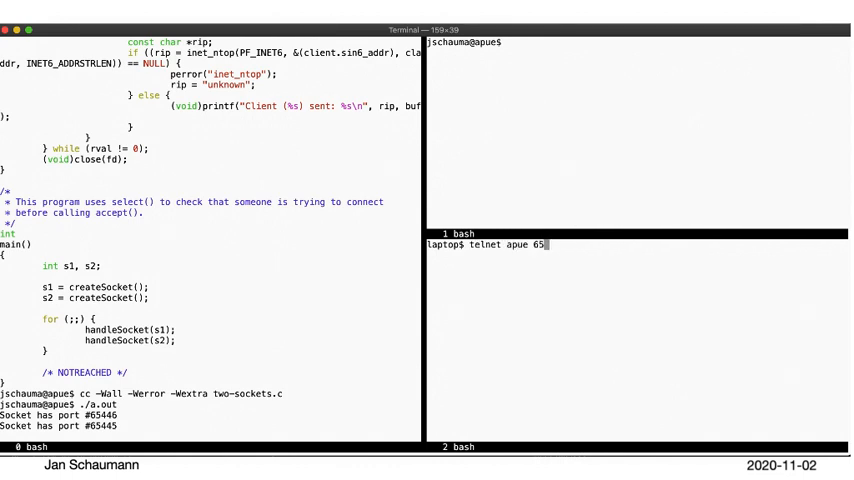
pyautogui.write('445')
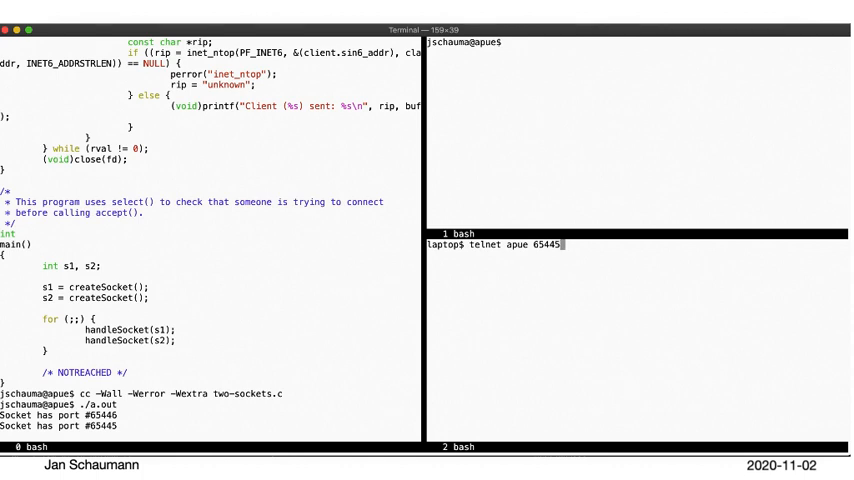
# - Send 'hello there!' to the server and start a telnet to localhost in another pane
pyautogui.write('hello th')
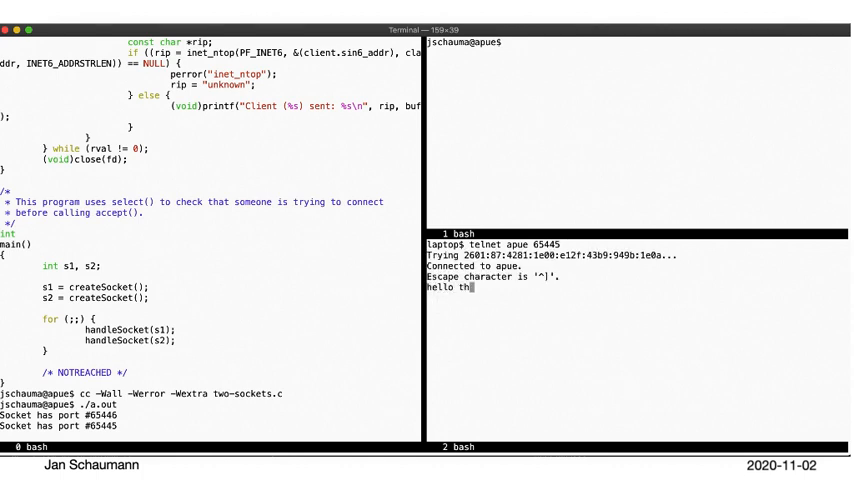
pyautogui.write('ere!')
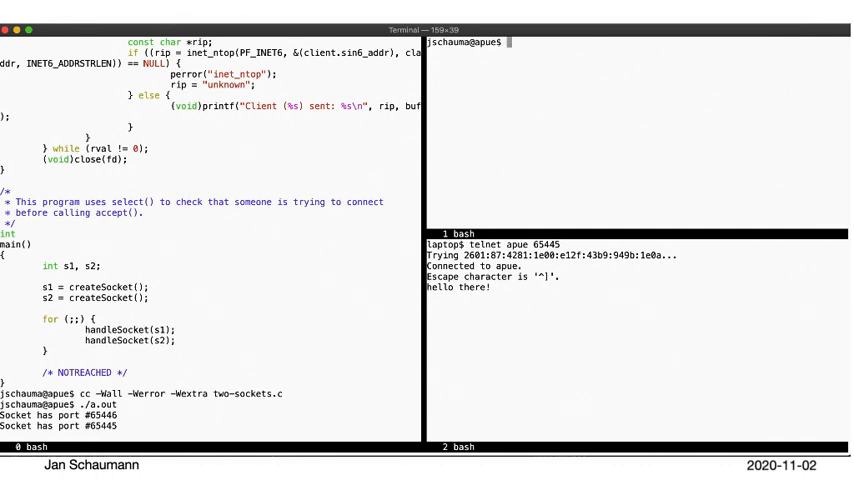
pyautogui.write('telnet localhost 6')
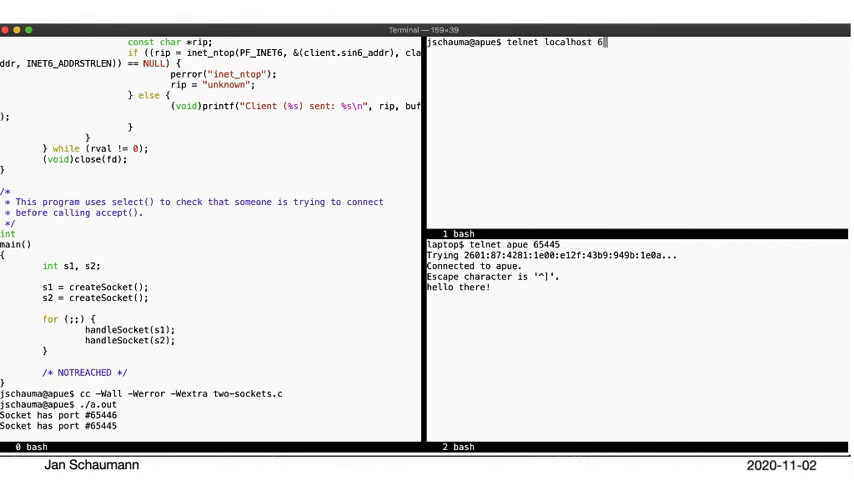
# - Connect the localhost telnet on port 65445 and send 'Good Day To You!'
pyautogui.write('446')
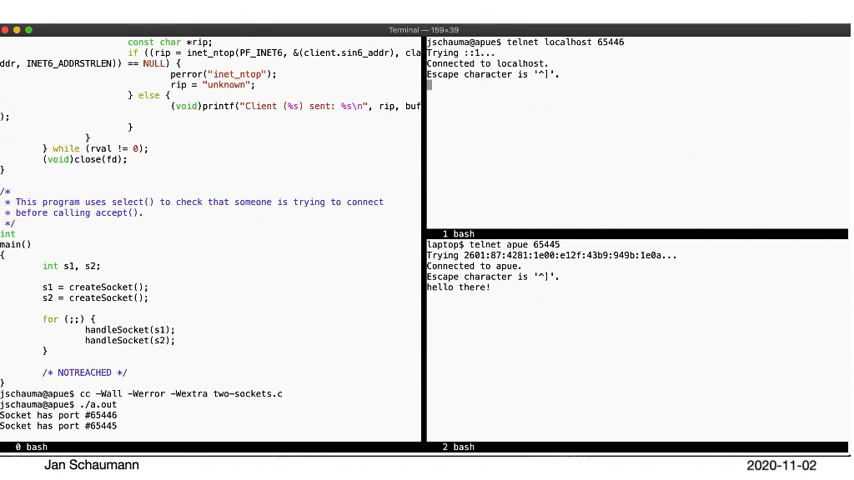
pyautogui.write('Good')
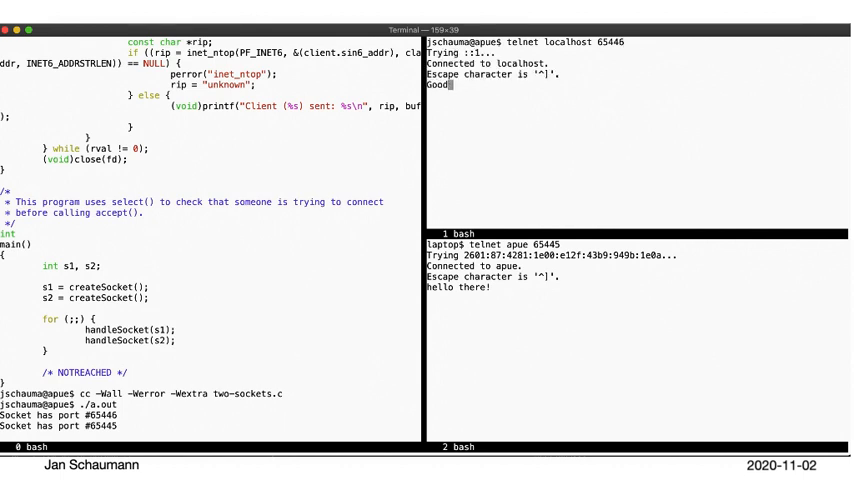
pyautogui.write('Day To')
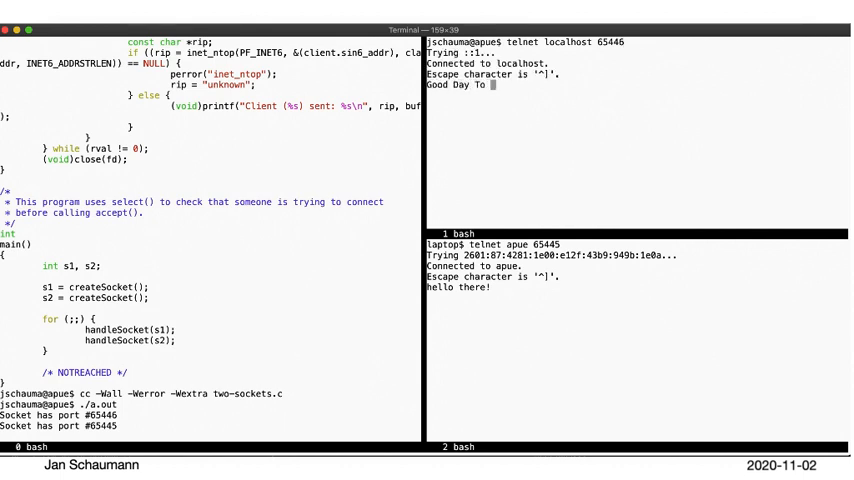
pyautogui.write('You!')
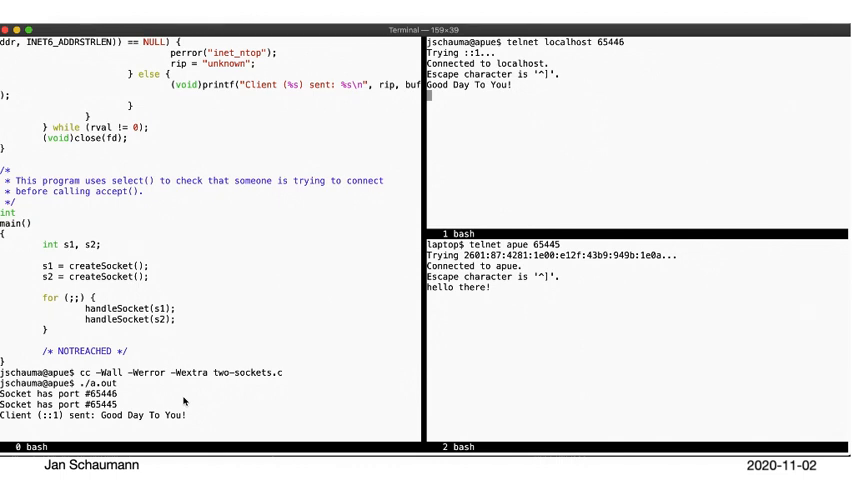
pyautogui.moveTo(472, 176)
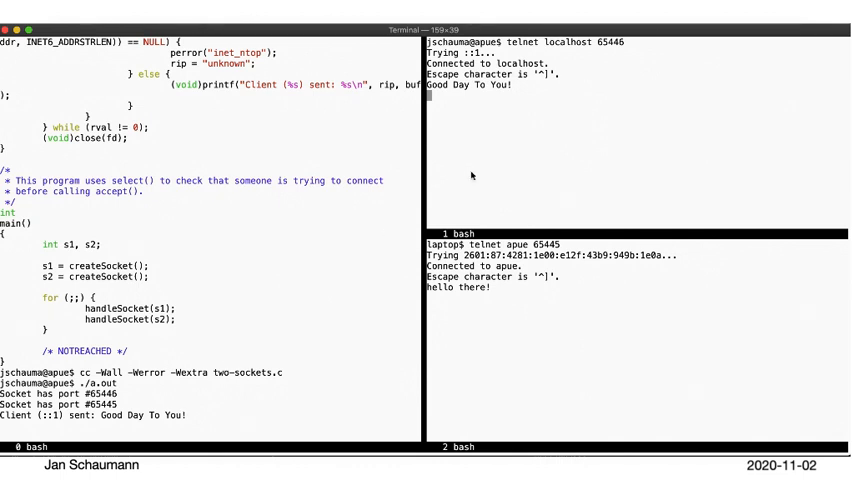
pyautogui.write('Wht')
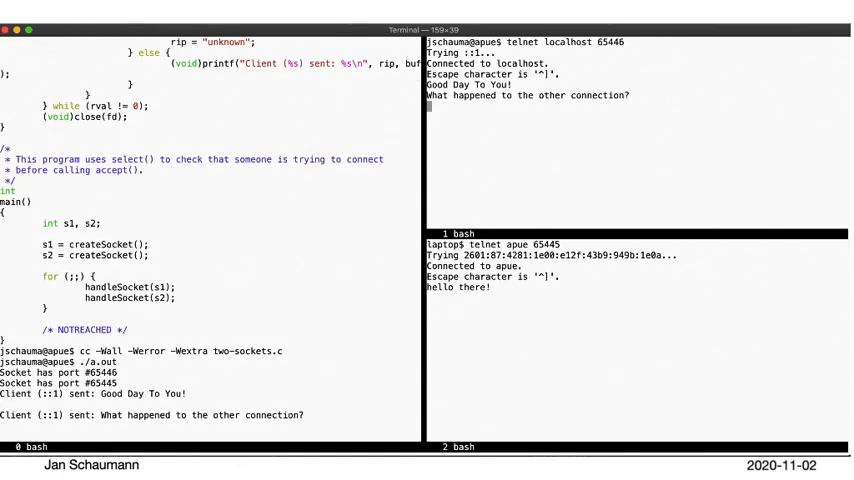
# - Send 'Hellooooo!', 'Still blocked, I suppose' and 'Ok, let's unblo...' from the clients
pyautogui.write('Hellooo')
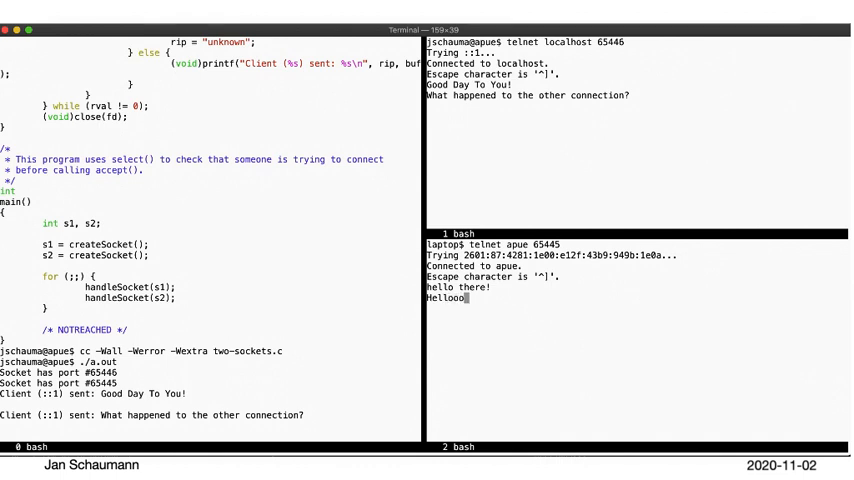
pyautogui.write('ooo!')
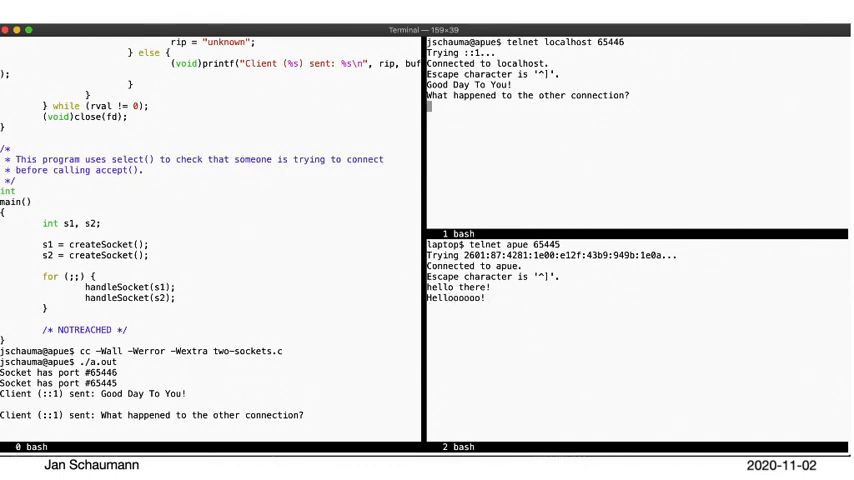
pyautogui.write('Still blocked')
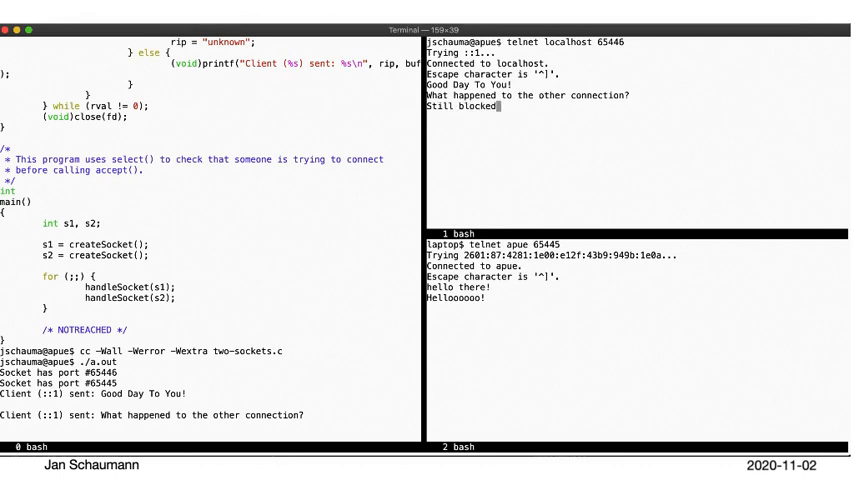
pyautogui.write(', I suppose.')
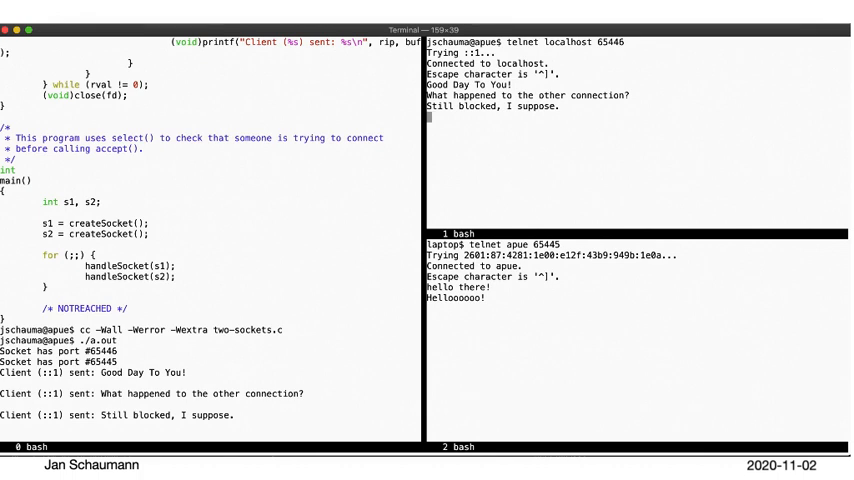
pyautogui.write("Ok, let's unblock it.")
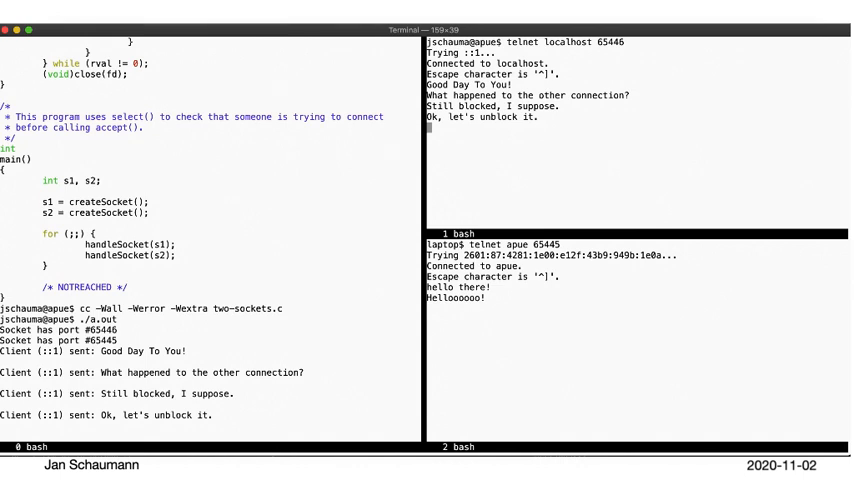
# - Quit the first telnet connection so the server finally reads the second client's messages
pyautogui.write('quit')
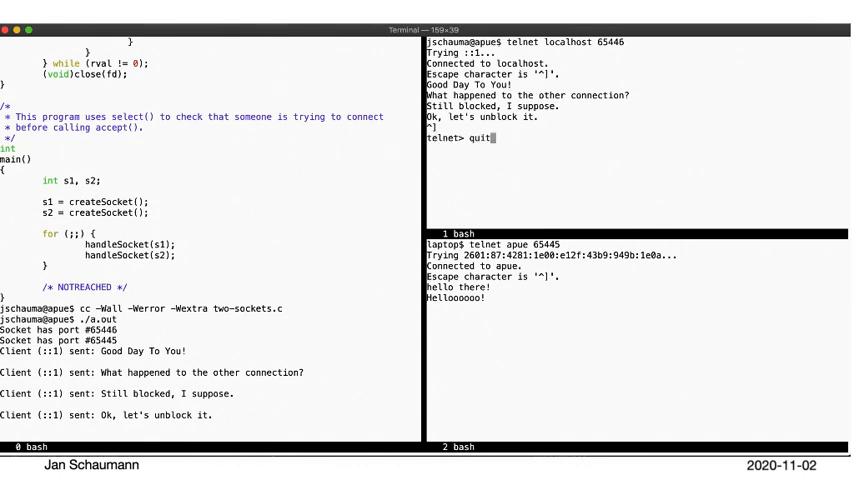
pyautogui.press('Return')
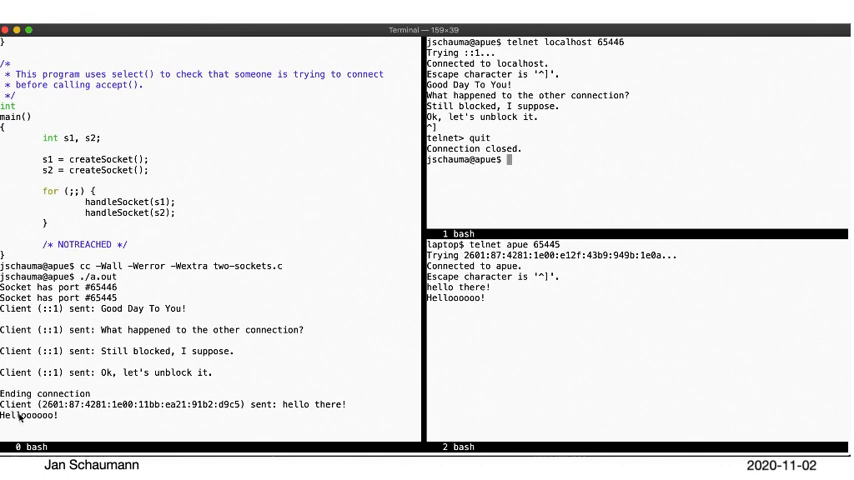
pyautogui.moveTo(344, 326)
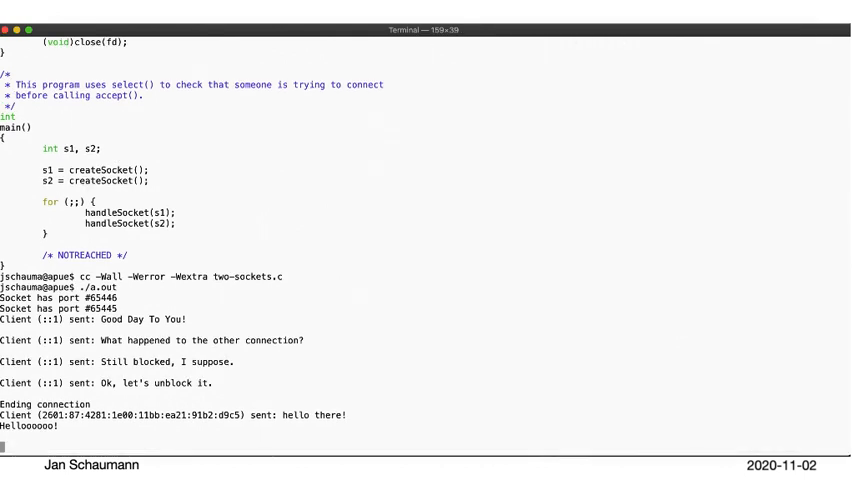
# - Stop the a.out server with Ctrl-C and reopen two-sockets.c in vim at the main loop
pyautogui.press('ctrl+c')
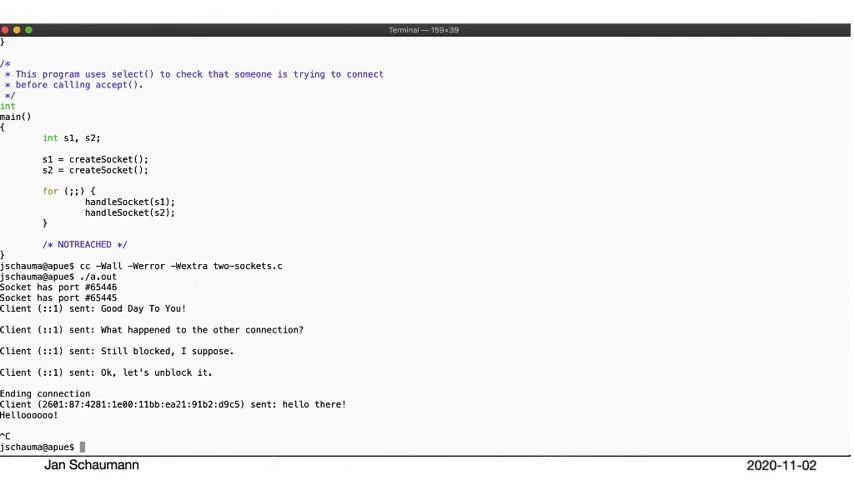
pyautogui.write('vim two-sockets')
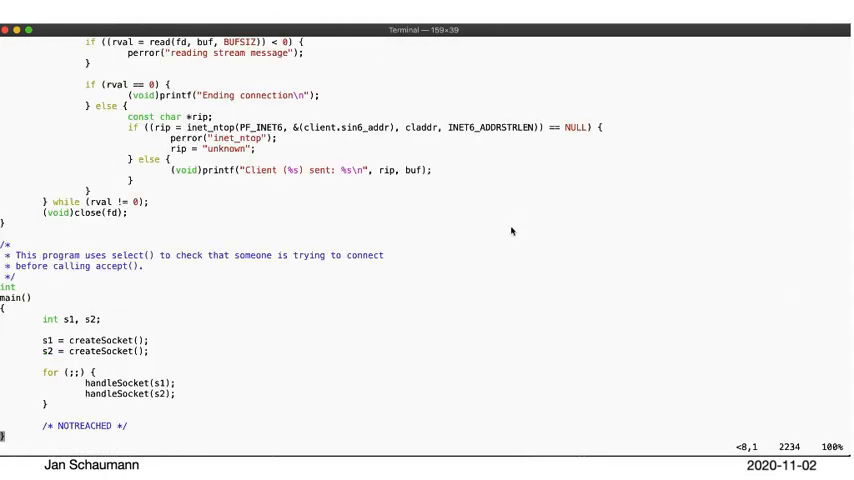
pyautogui.moveTo(140, 380)
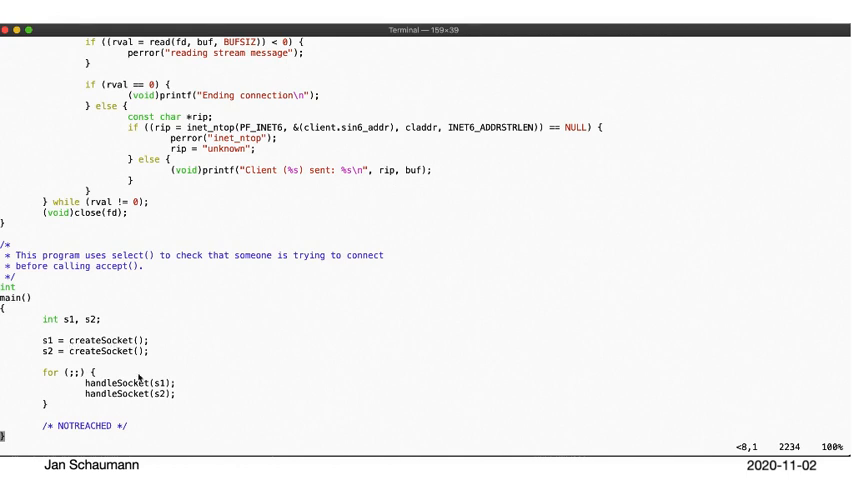
pyautogui.doubleClick(112, 380)
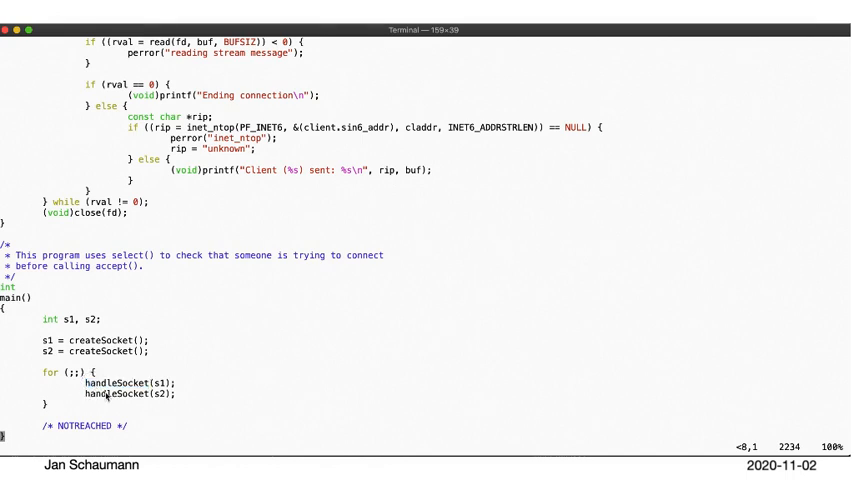
pyautogui.doubleClick(112, 388)
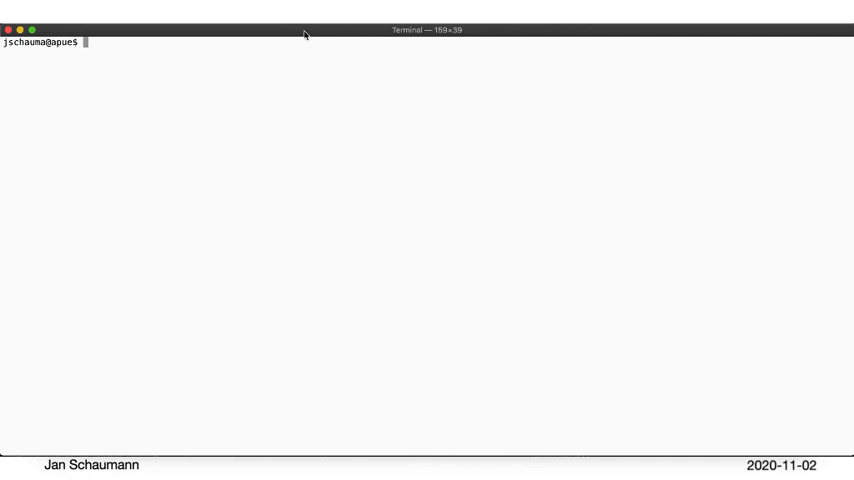
# - Run diff -bu two-sockets.c two-sockets-select.c, then compile the select version with -Wall -Werror -Wextra
pyautogui.write('diff')
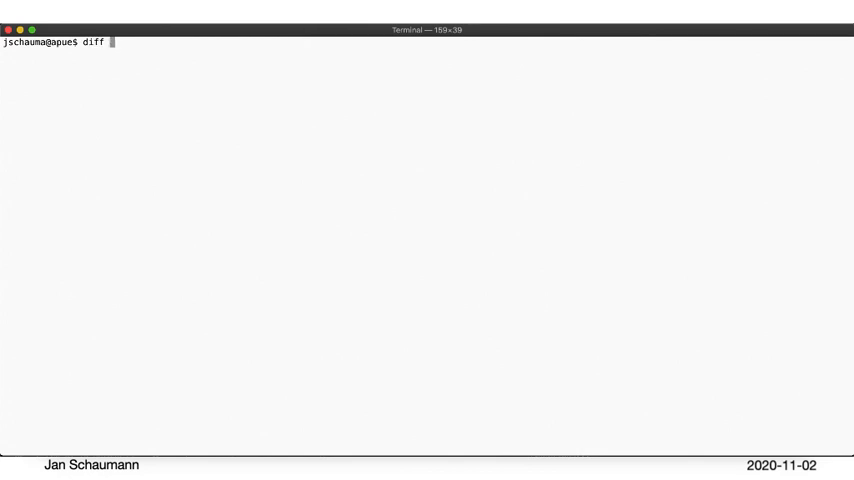
pyautogui.write('-bu two-sockets')
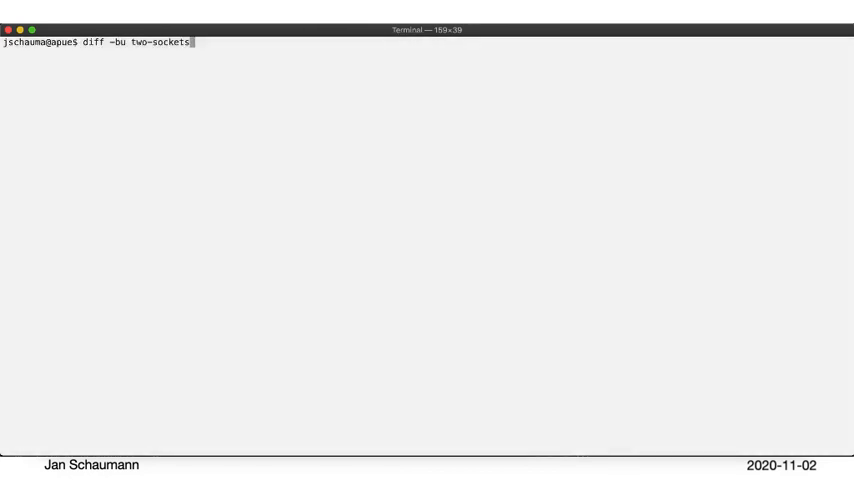
pyautogui.write('.c two-sockets-select.c')
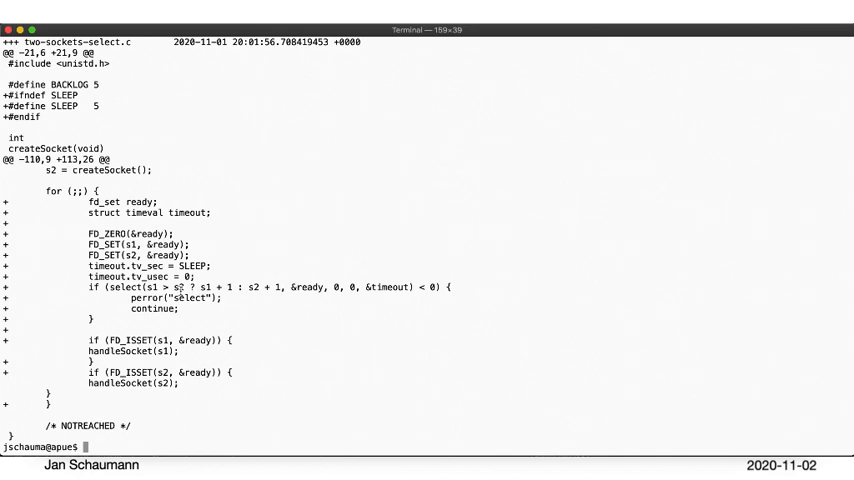
pyautogui.moveTo(180, 290)
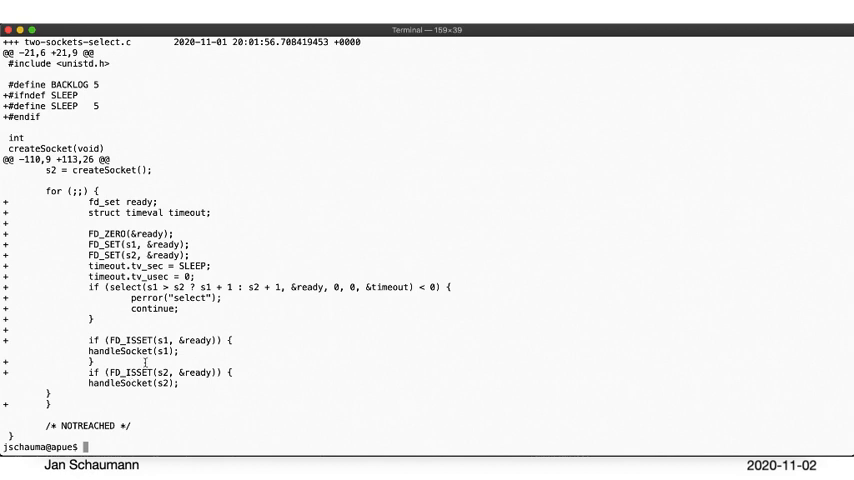
pyautogui.write('cc -Wall -Werror -Wextra two-sockets-select.c')
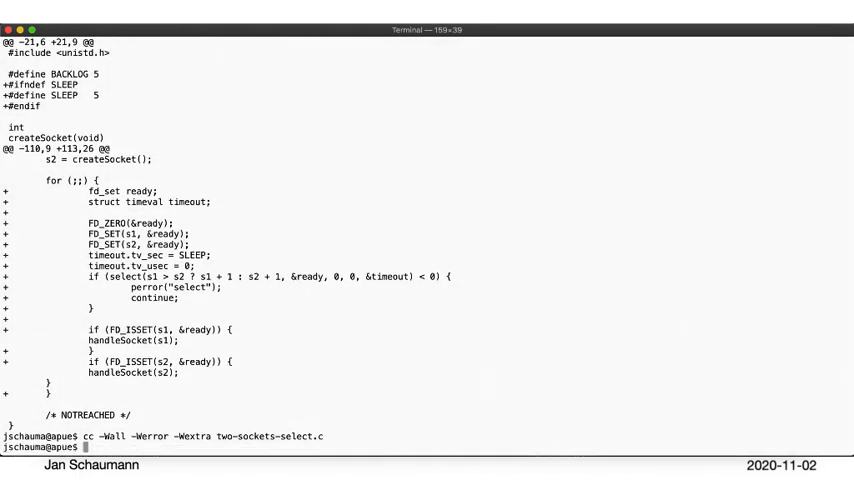
# - Run ./a.out for the select server, then ssh apue in a second pane and open its source in vim
pyautogui.write('./a.out')
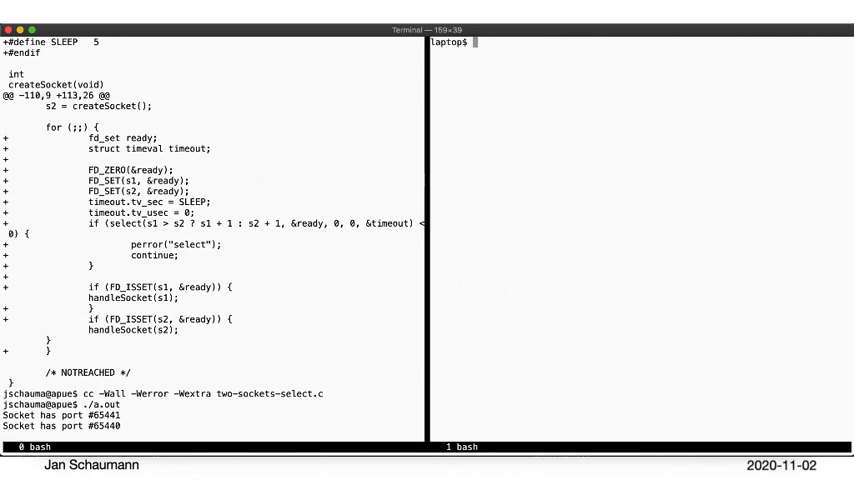
pyautogui.write('ssh apue')
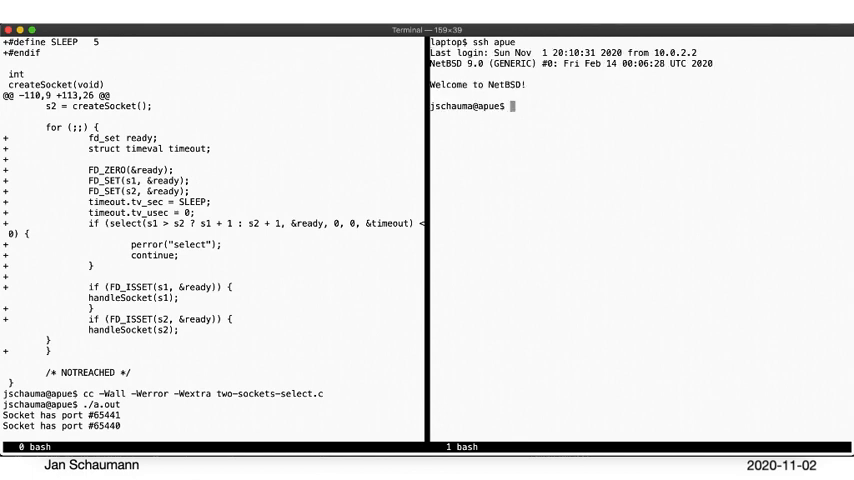
pyautogui.write('vim 09')
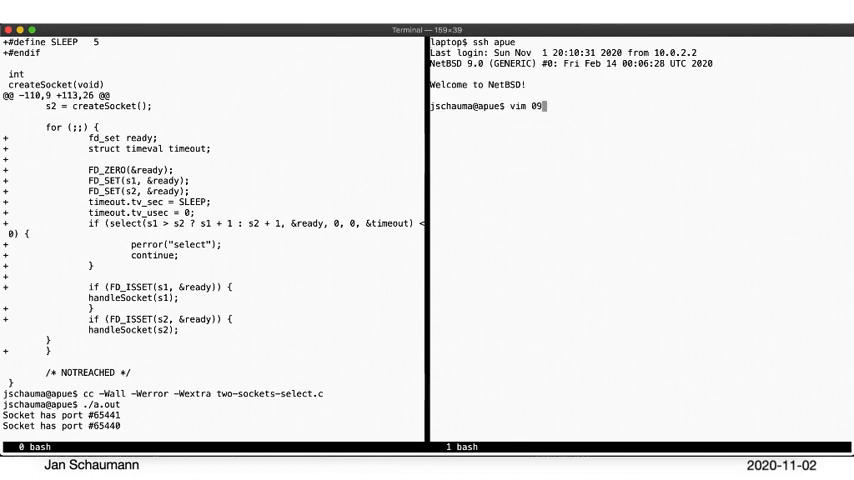
pyautogui.write('/')
pyautogui.write('telnet')
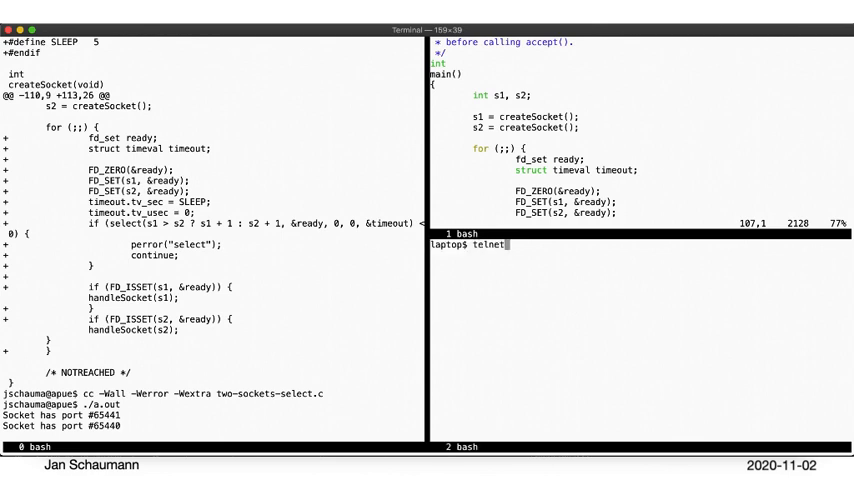
# - Connect telnet apue 65440, send 'Hello there!' and 'used to be blo...', then quit
pyautogui.write('apue')
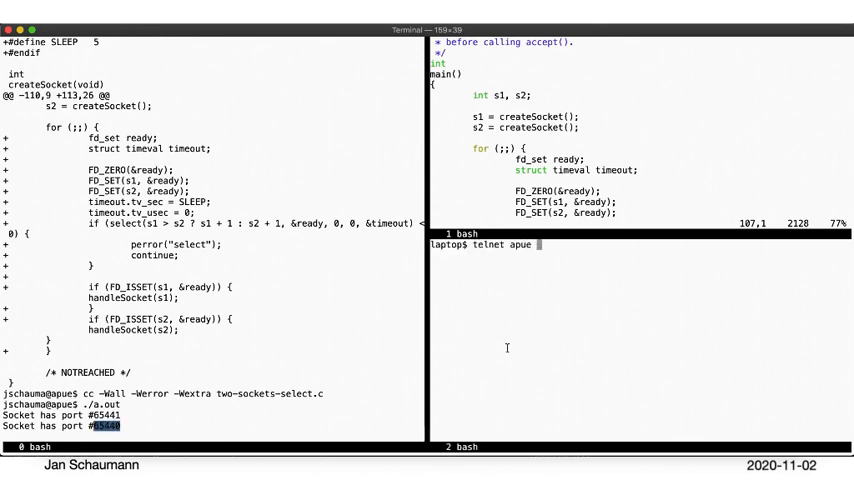
pyautogui.write('65440')
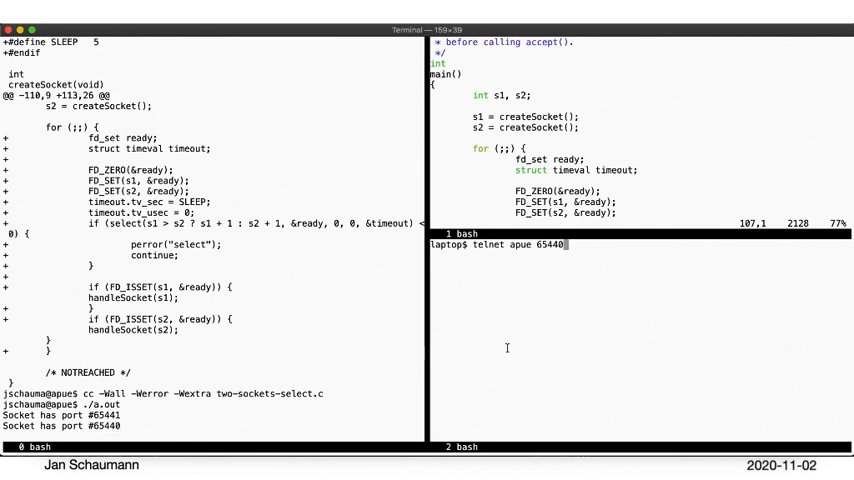
pyautogui.press('Return')
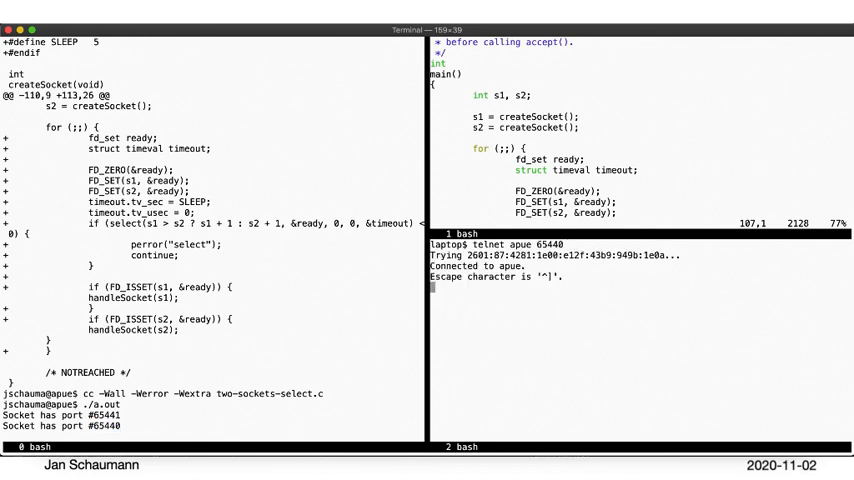
pyautogui.write('Hello')
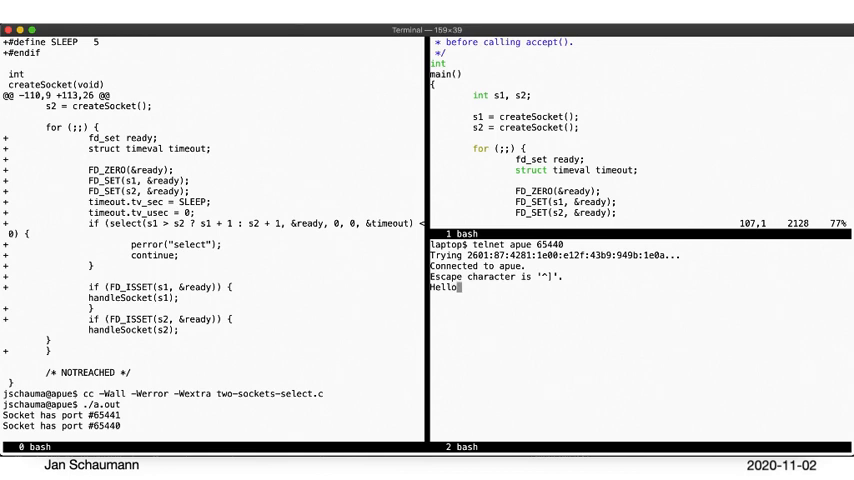
pyautogui.write('there!')
pyautogui.write('This')
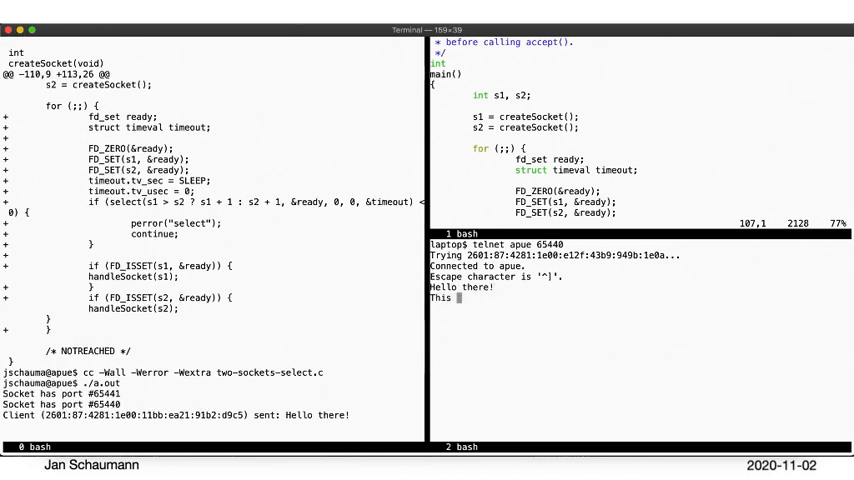
pyautogui.write('used to be blocked.')
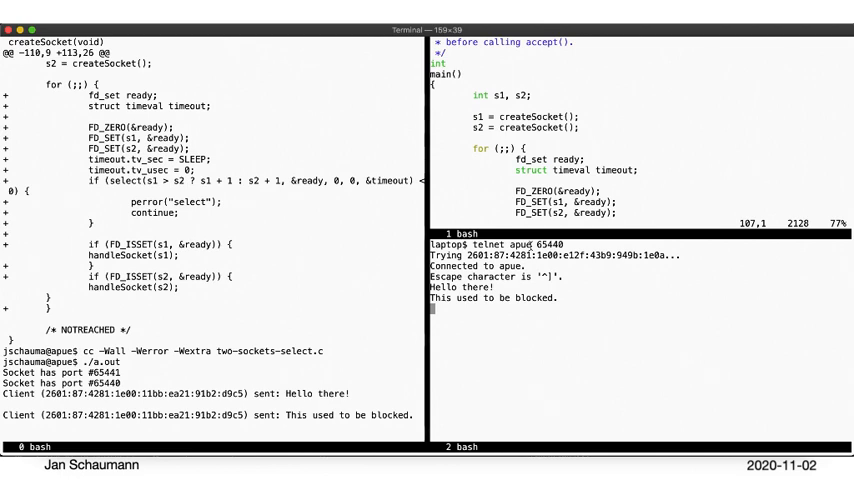
pyautogui.write('quit')
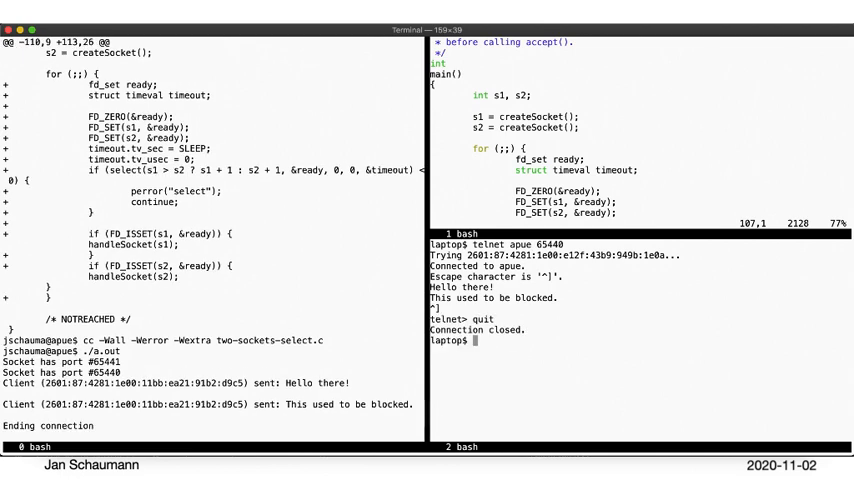
# - Reconnect to port 65440 and send 'This also works.' and 'Although that's not very surprising'
pyautogui.write('telnet apue 65440')
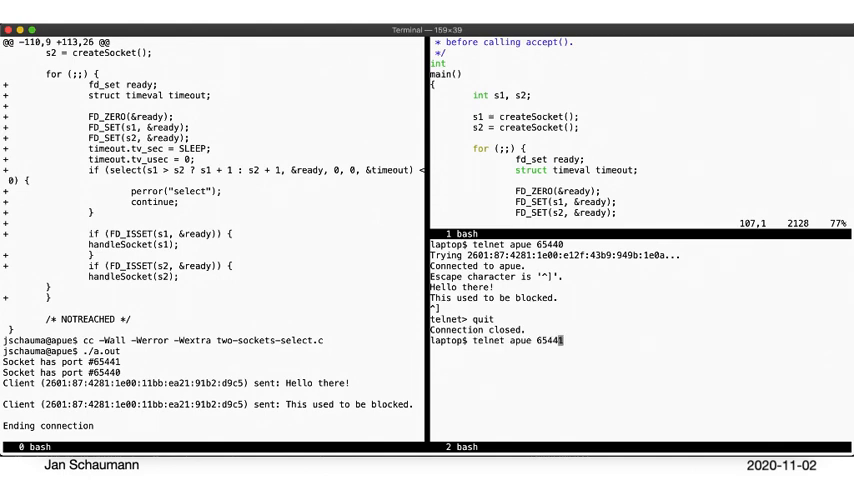
pyautogui.press('Return')
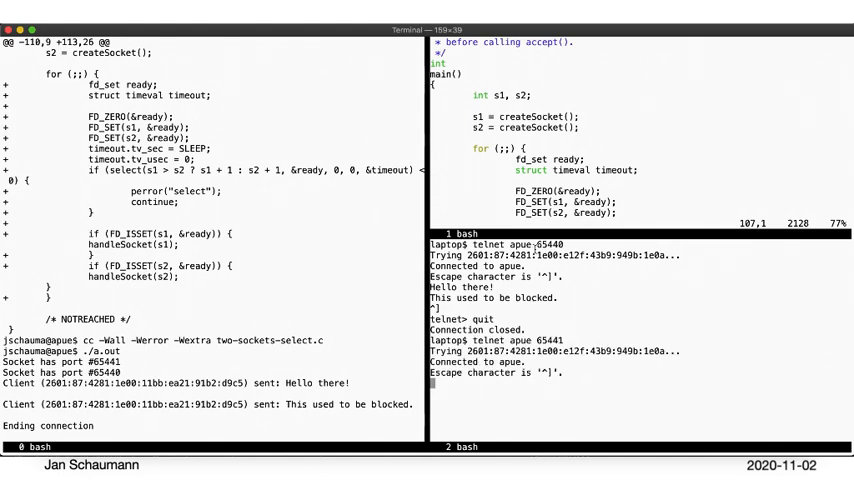
pyautogui.write('This')
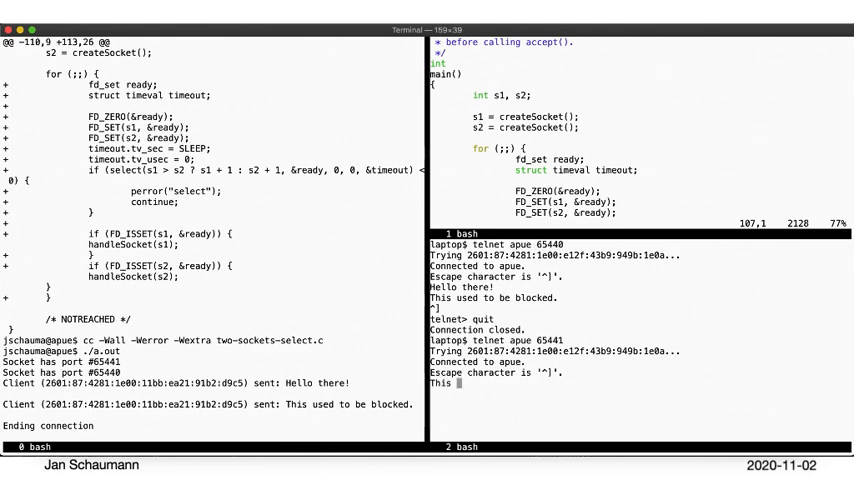
pyautogui.write('also works.')
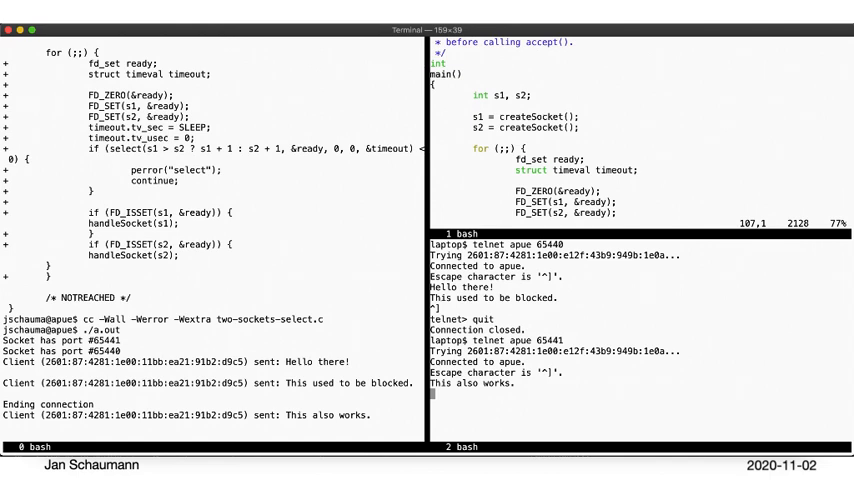
pyautogui.write("Although that's")
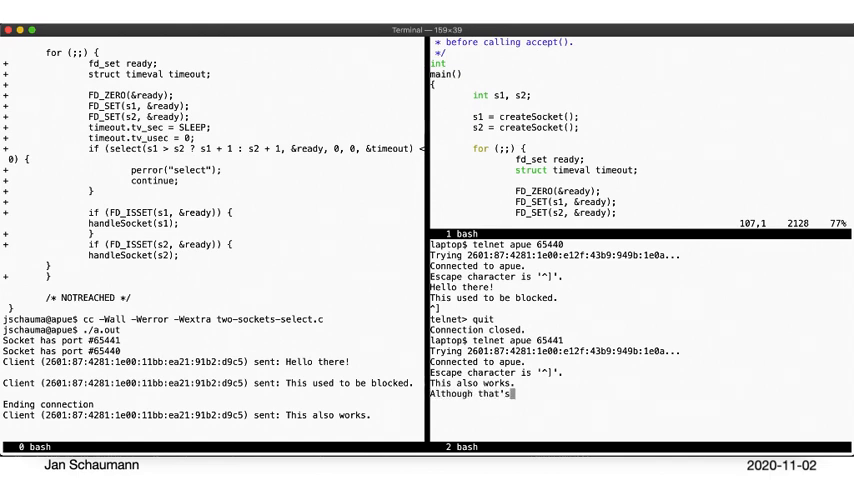
pyautogui.write('not very surprisin')
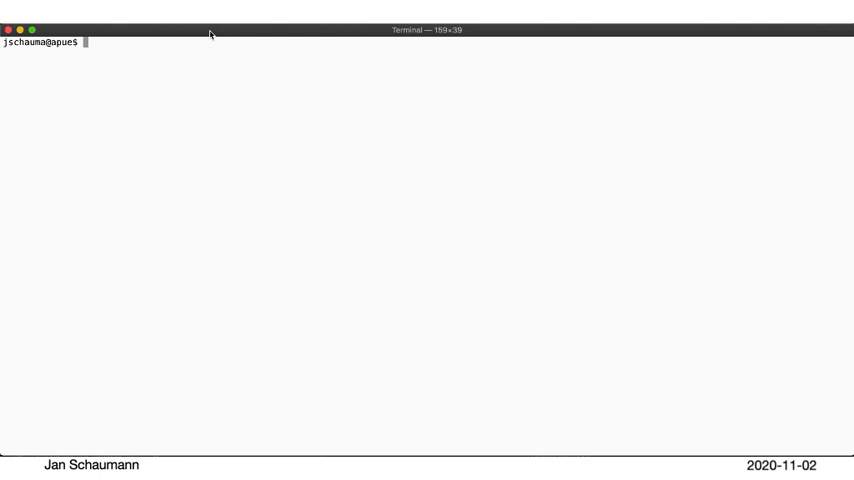
# - Open one-socket-select.c in vim at main to review the select loop
pyautogui.write('vim -c "/^main')
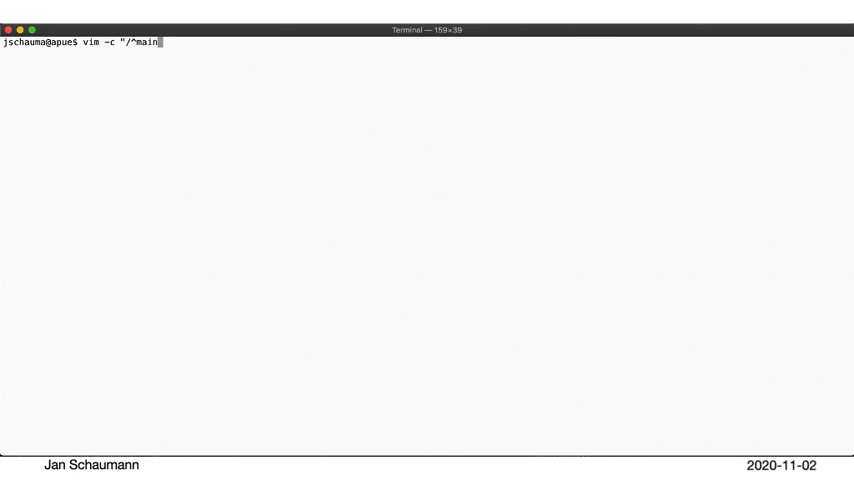
pyautogui.write('one-socket-select')
pyautogui.write(':')
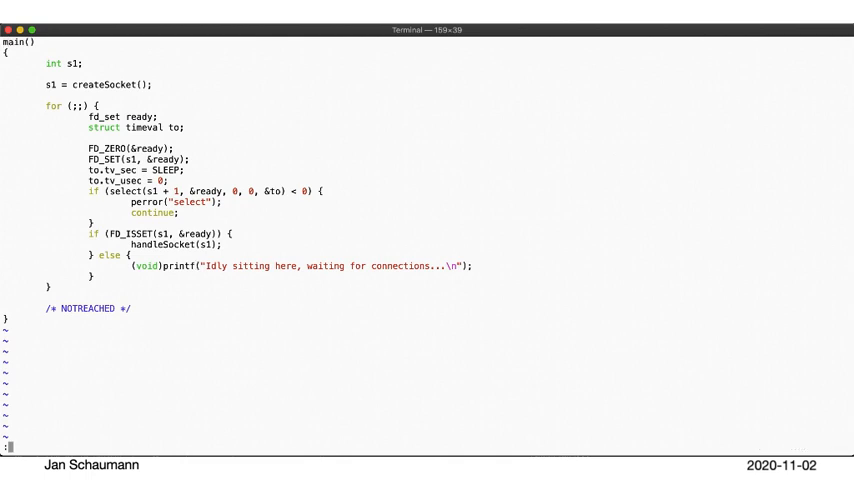
# - Compile one-socket-select.c with -Wall -Werror -Wextra and run it on port 65432
pyautogui.write('cc -')
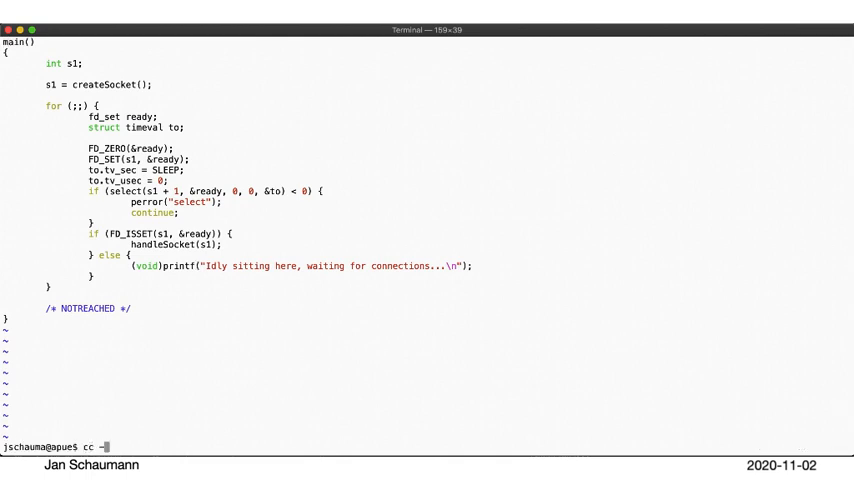
pyautogui.write('-Wall -Werror -W')
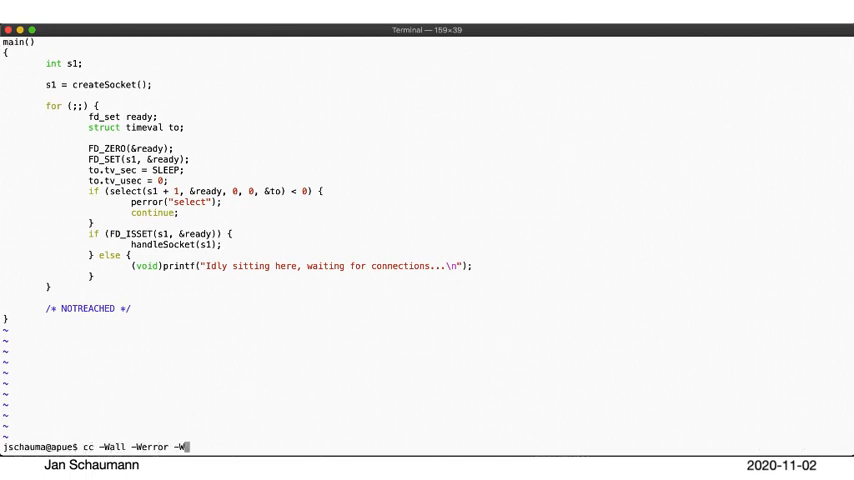
pyautogui.write('extra one-socket-select.c')
pyautogui.write('./a.out')
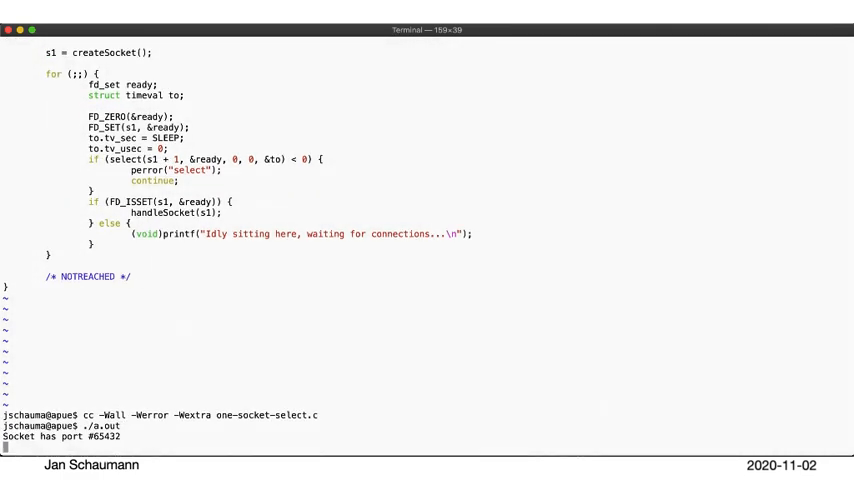
# - Split the tmux window and connect a telnet client to localhost port 65432
pyautogui.press('ctrl+b %')
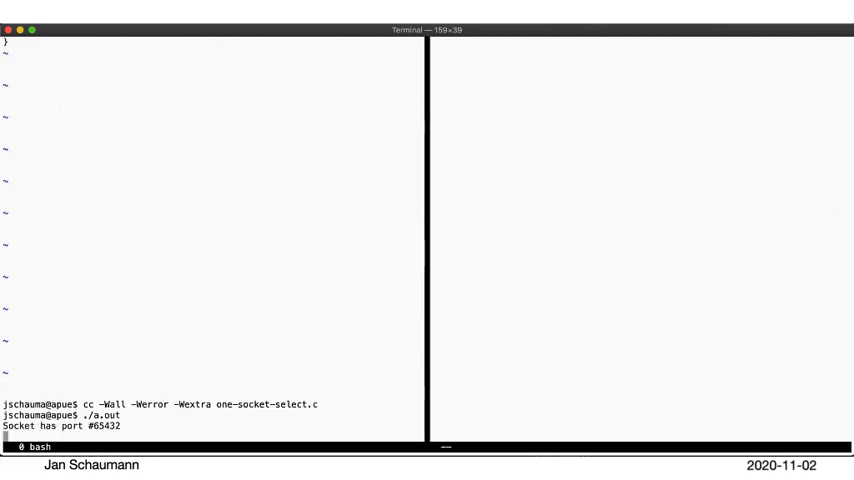
pyautogui.write('ssh apue')
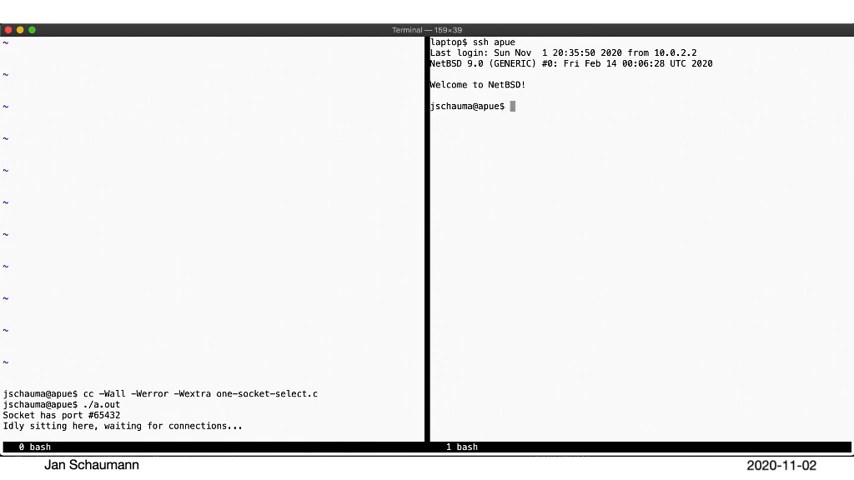
pyautogui.write('telnet lo')
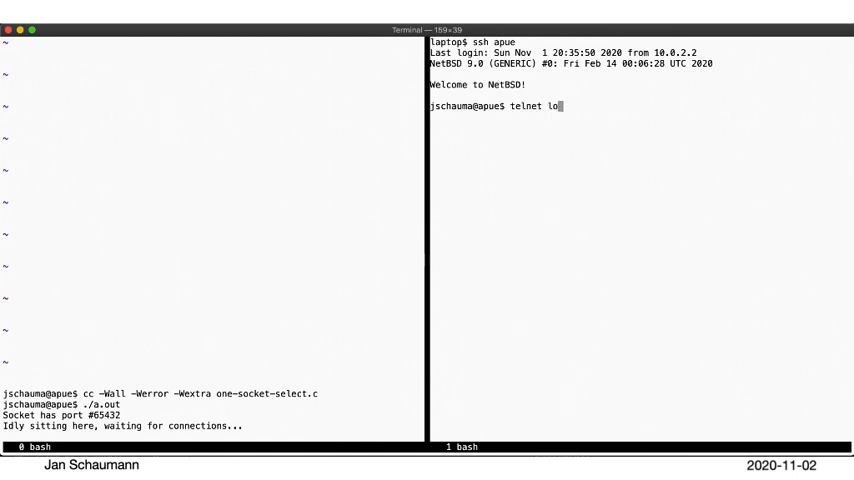
pyautogui.write('calhost')
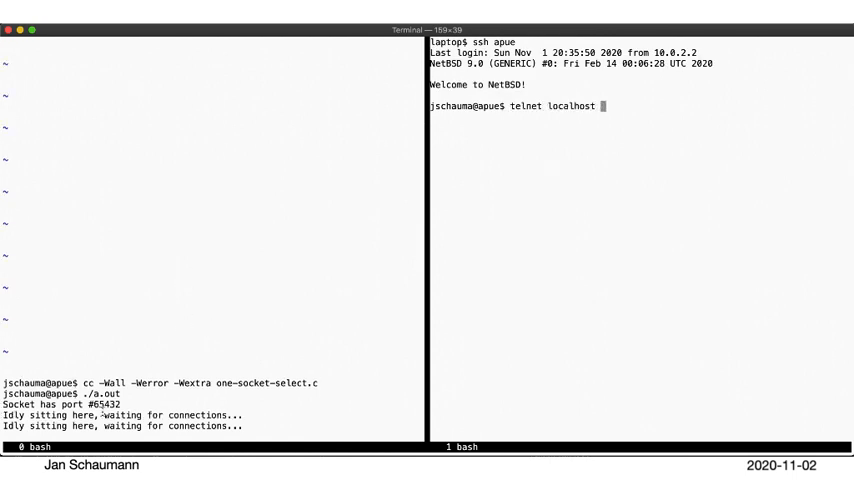
pyautogui.write('65432')
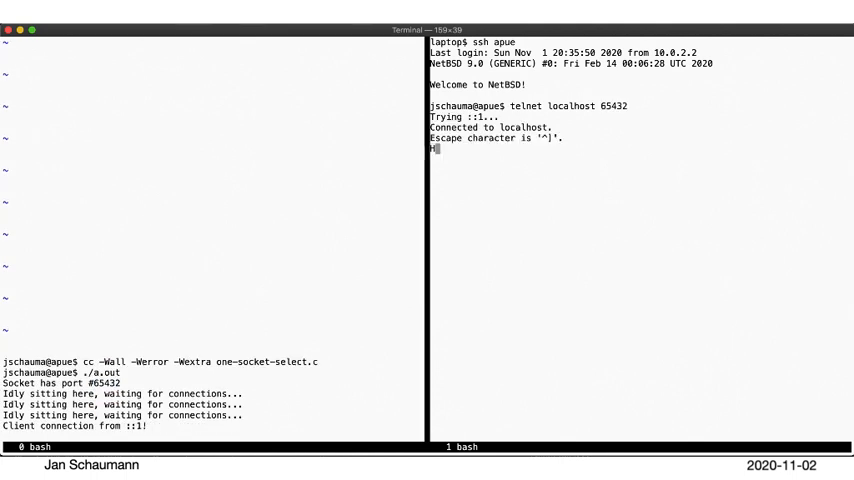
# - Send "Hello there!" and lines noting the FD set is "ready" so we're blocking, then quit telnet
pyautogui.write('Hello there!')
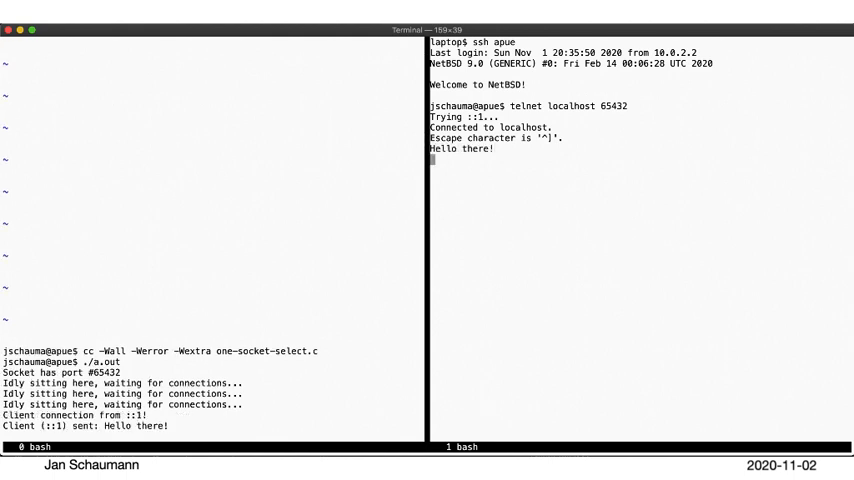
pyautogui.write('Note that being connected means')
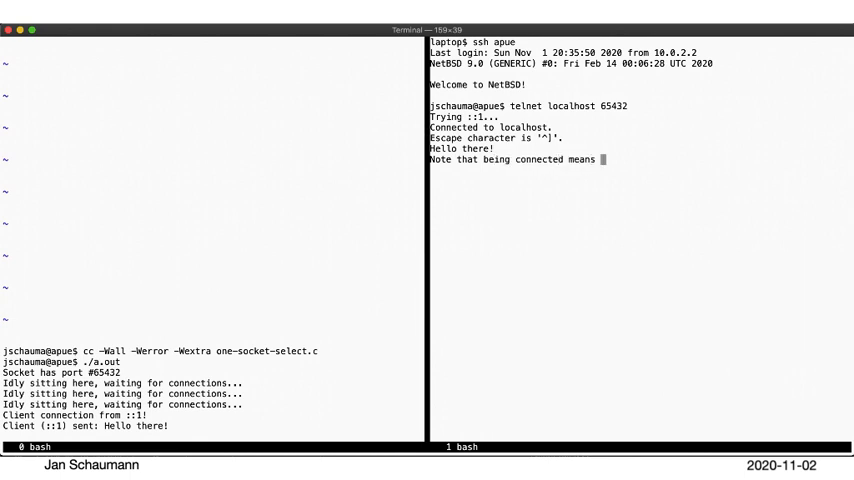
pyautogui.write('the FD set')
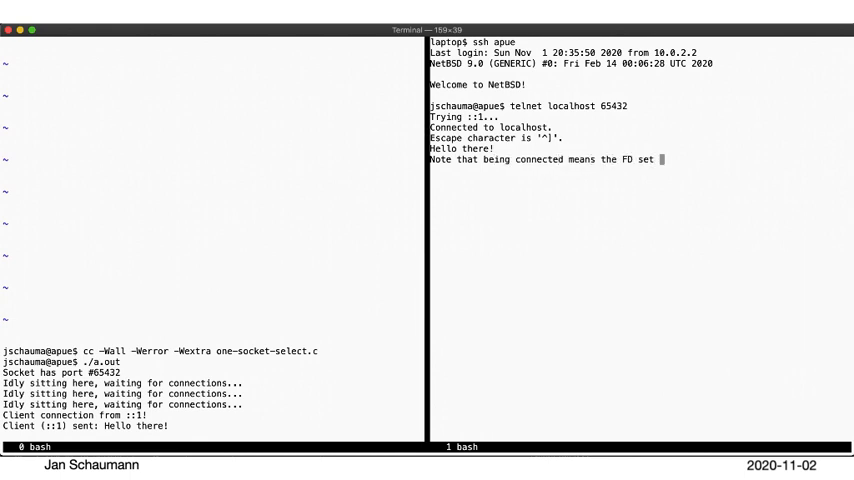
pyautogui.write('is "ready"')
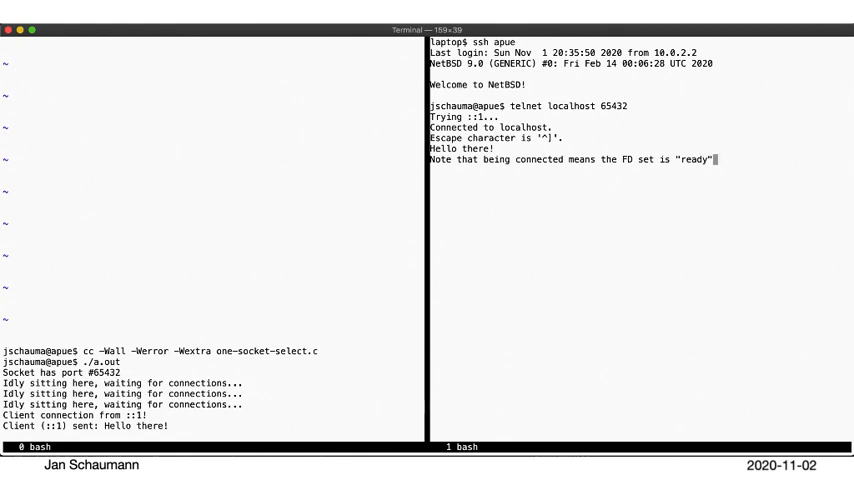
pyautogui.write("So we're")
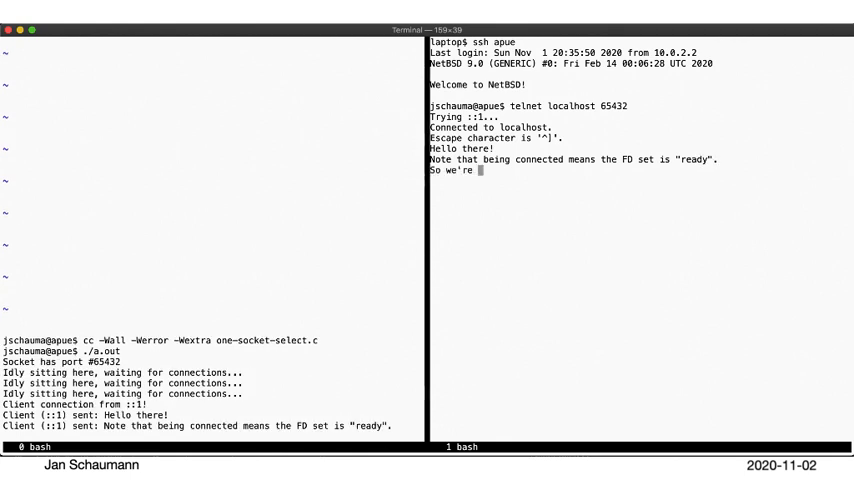
pyautogui.write('b')
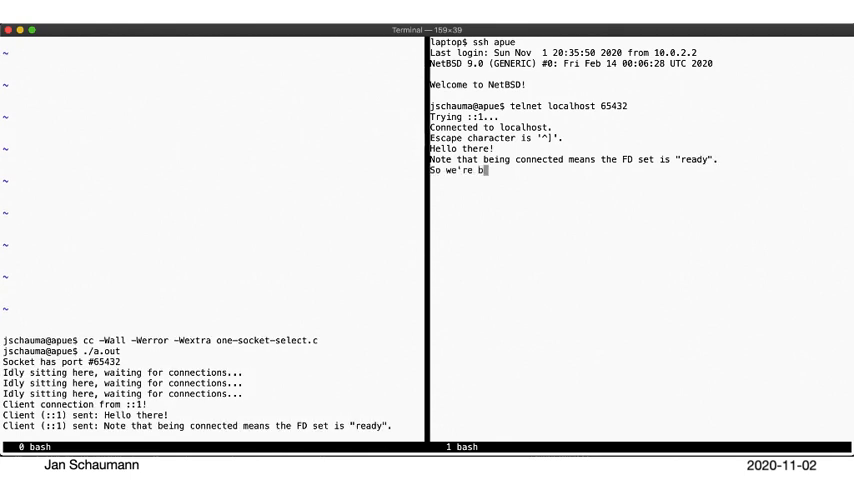
pyautogui.write('locking ri')
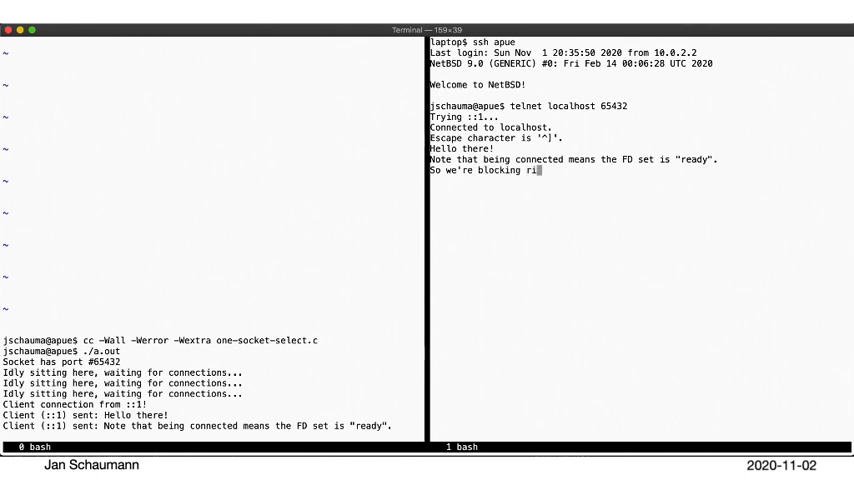
pyautogui.write('ght now.')
pyautogui.write('q')
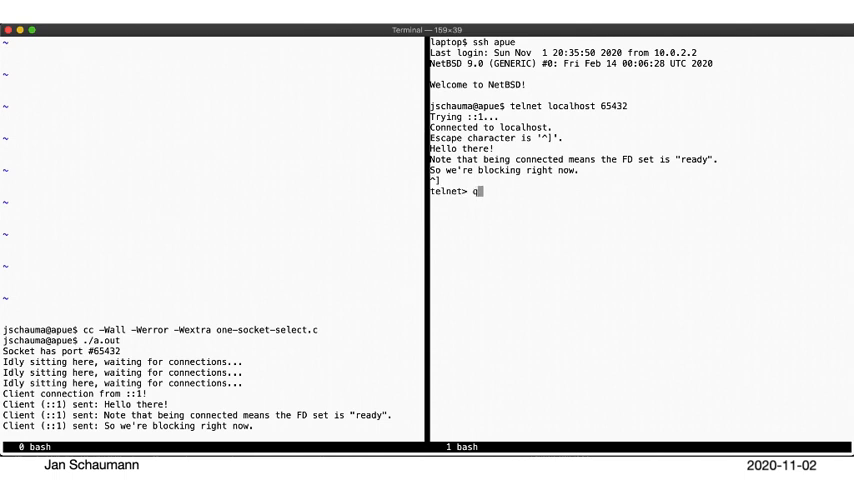
pyautogui.write('uit')
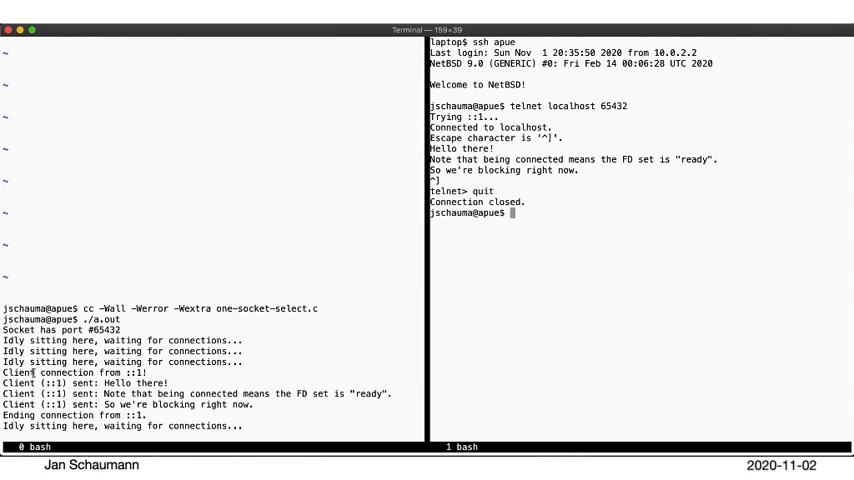
pyautogui.moveTo(456, 264)
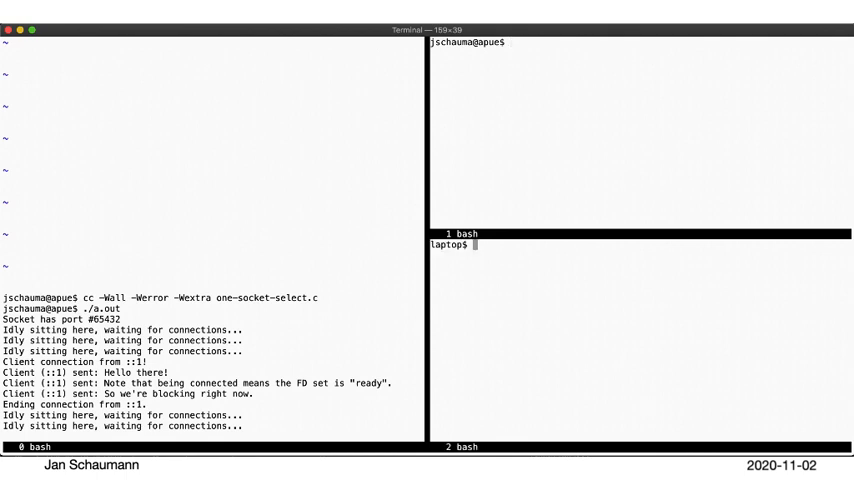
# - Reconnect telnet to localhost 65432 and send "But one problem remains."
pyautogui.write('telnet localhost 65432')
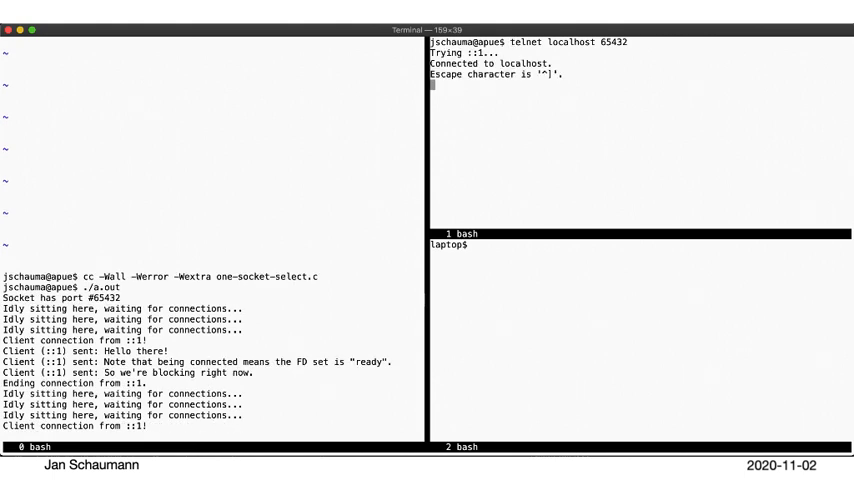
pyautogui.write('But on')
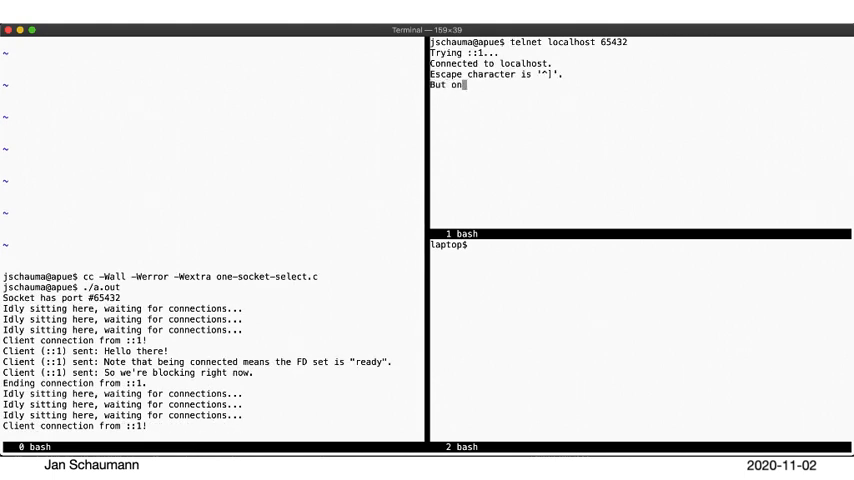
pyautogui.write('e problem remains.')
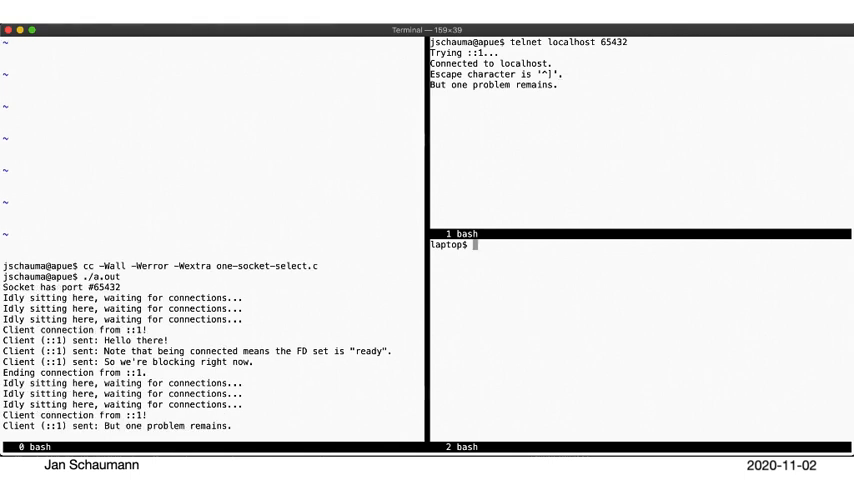
# - Connect a second telnet client to apue 65432 and type that only one connection is handled
pyautogui.write('telnet')
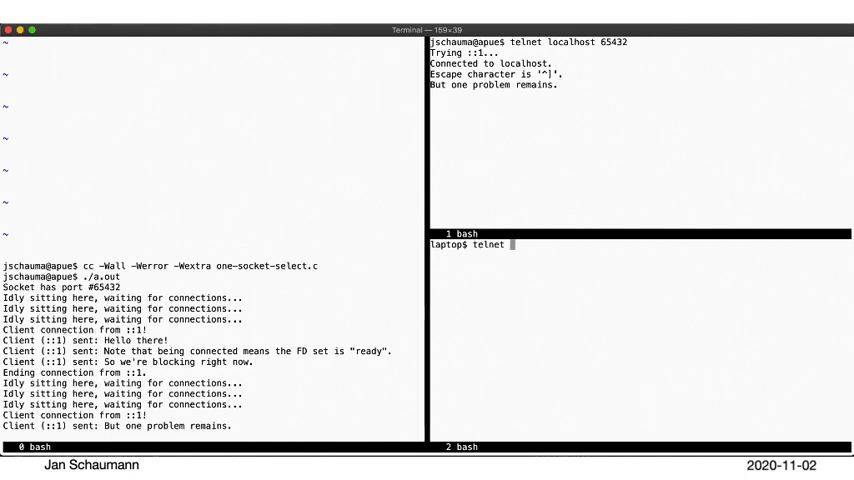
pyautogui.write('apue 65432')
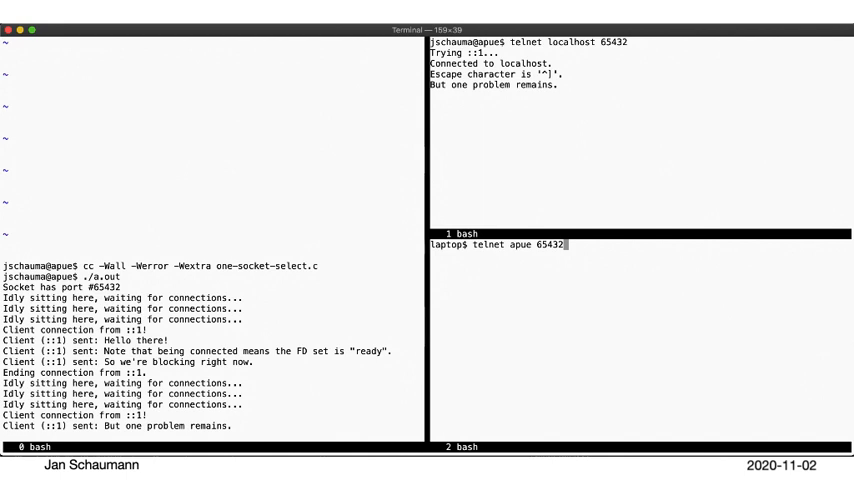
pyautogui.press('Return')
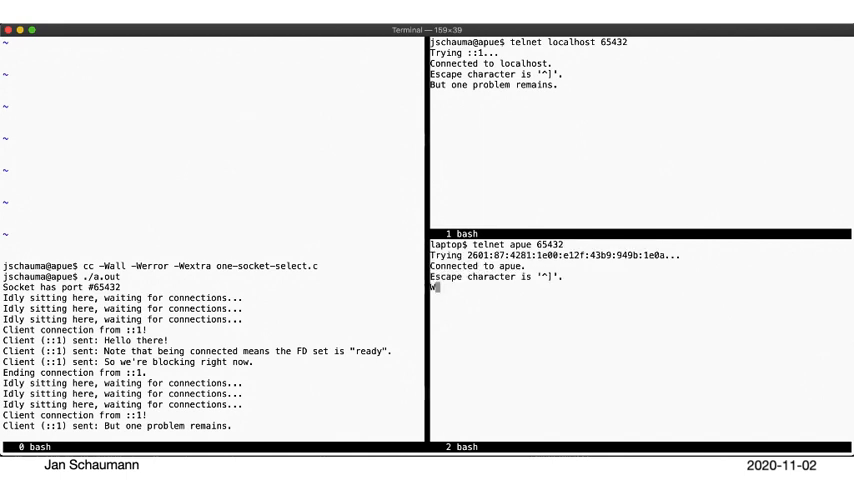
pyautogui.write("When we're conne")
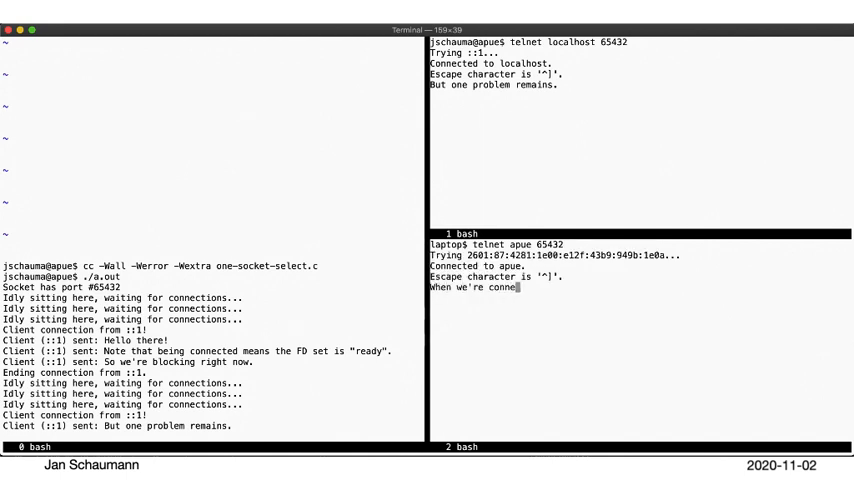
pyautogui.write('multiple')
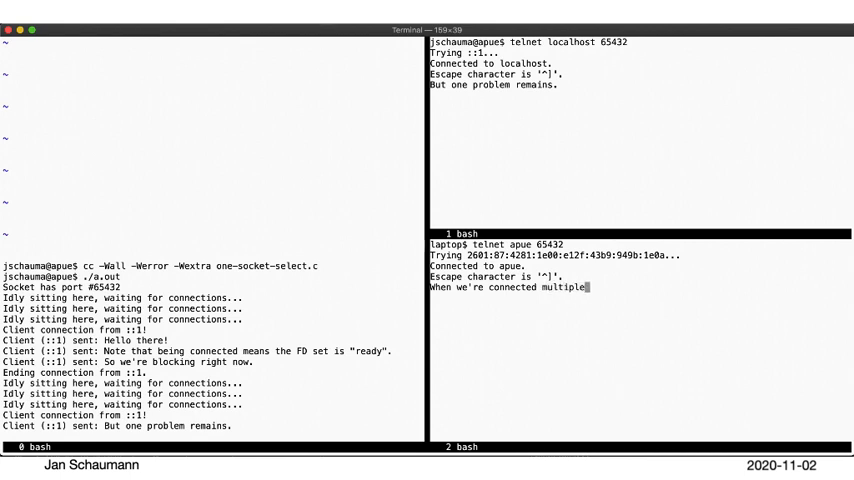
pyautogui.write('times...')
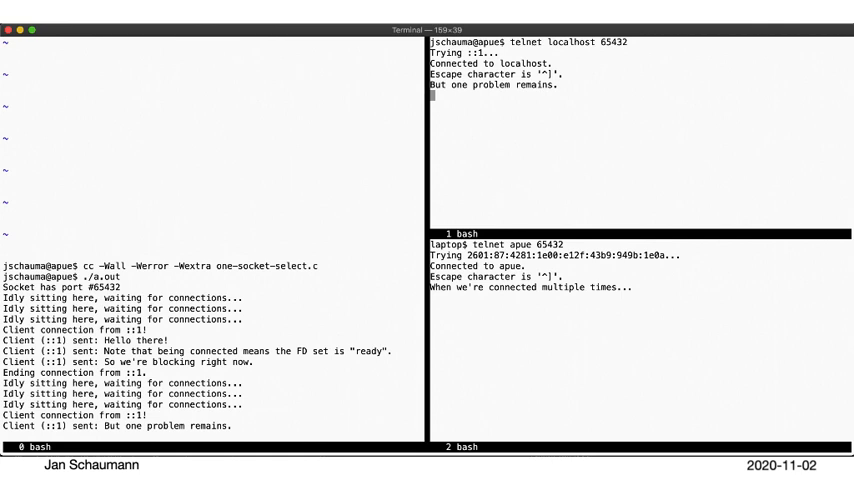
pyautogui.write('Only one connection is being handled.')
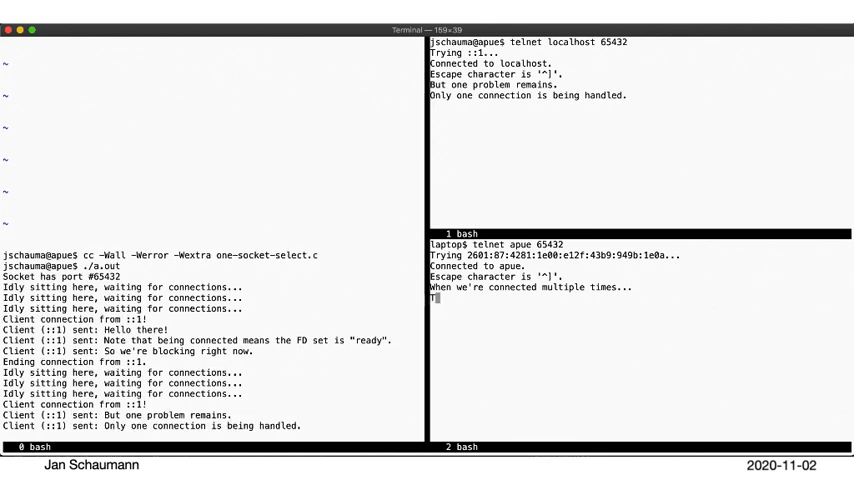
# - Type that the first client must disconnect for the second to get handled, then enter quit in the first
pyautogui.write('To have our second connection')
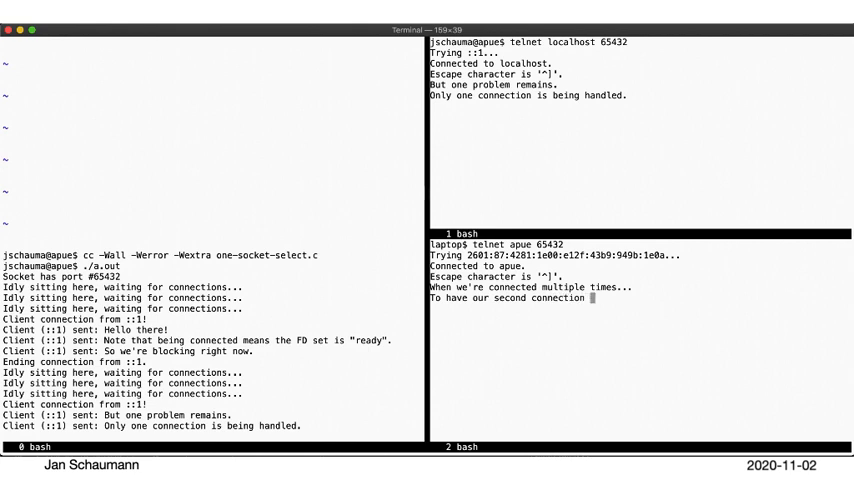
pyautogui.write('get handled,')
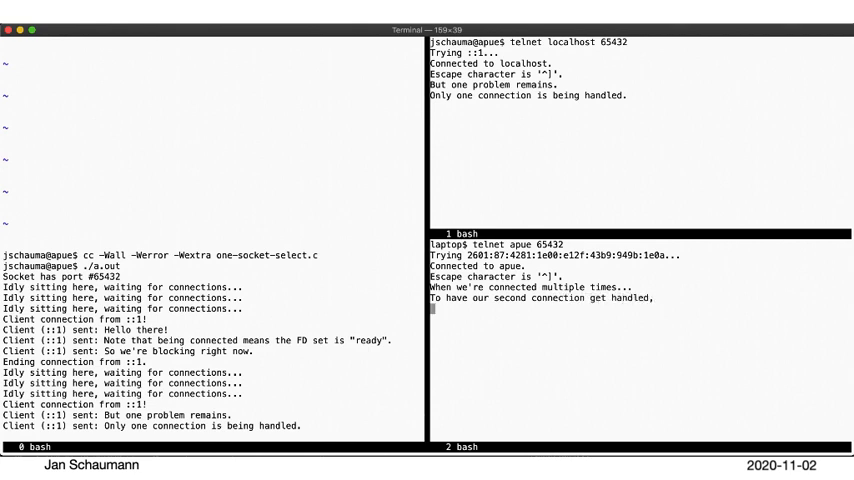
pyautogui.write('We')
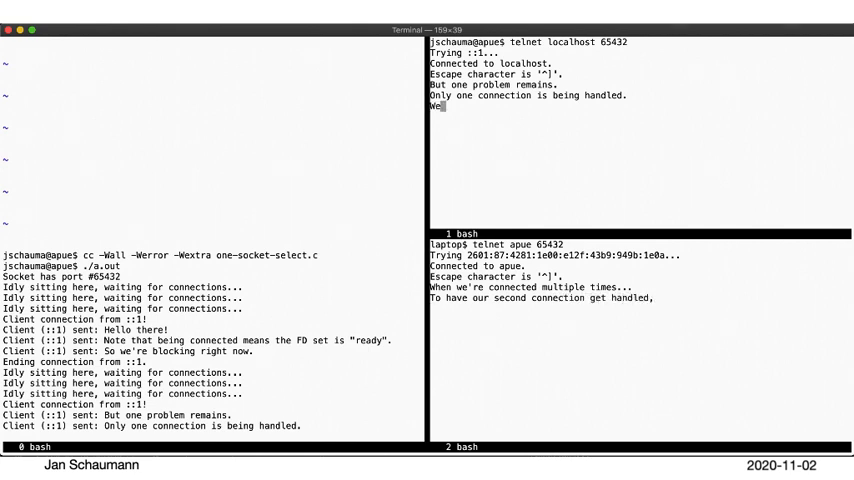
pyautogui.write('need to disco')
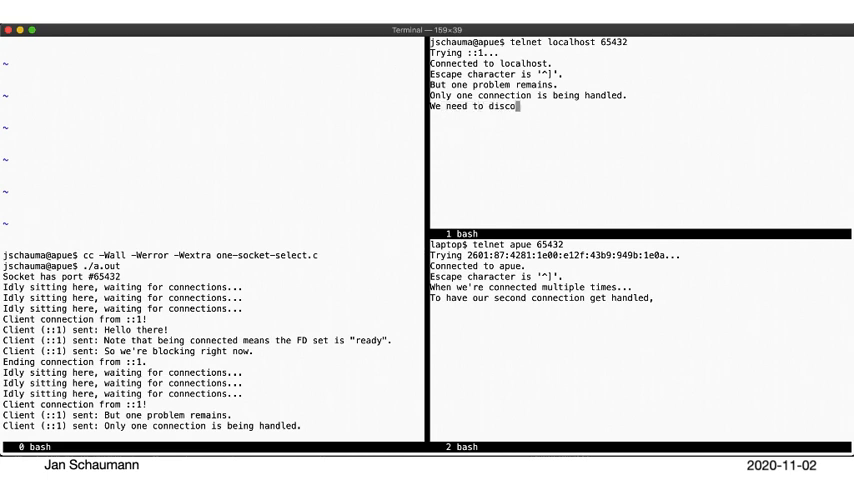
pyautogui.write('nnect in the f')
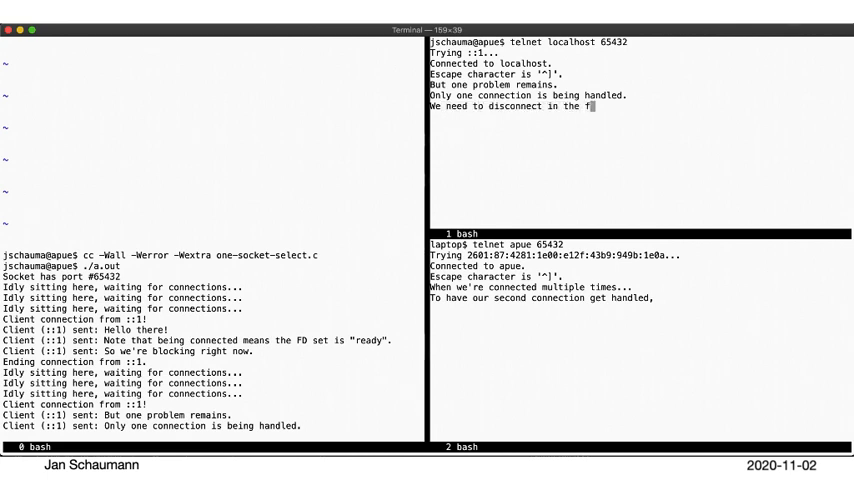
pyautogui.write('irst!')
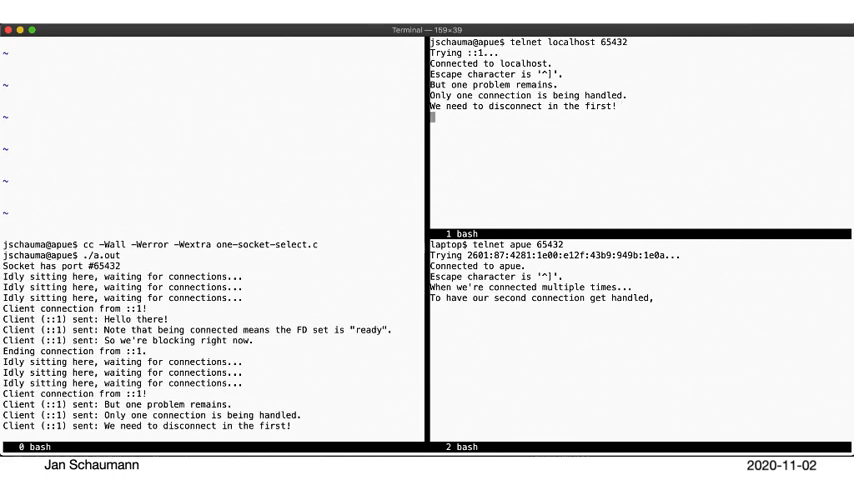
pyautogui.write('quit')
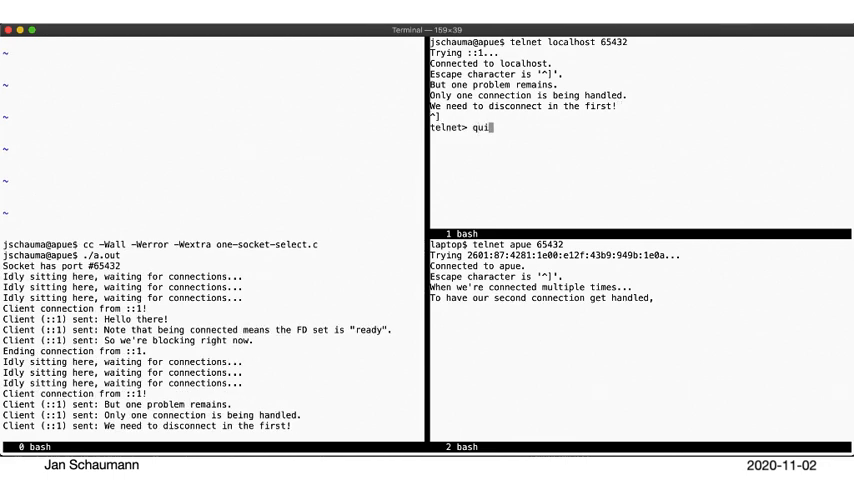
# - Close the first telnet client and send "Only then ... up the second" from the laptop client
pyautogui.press('Return')
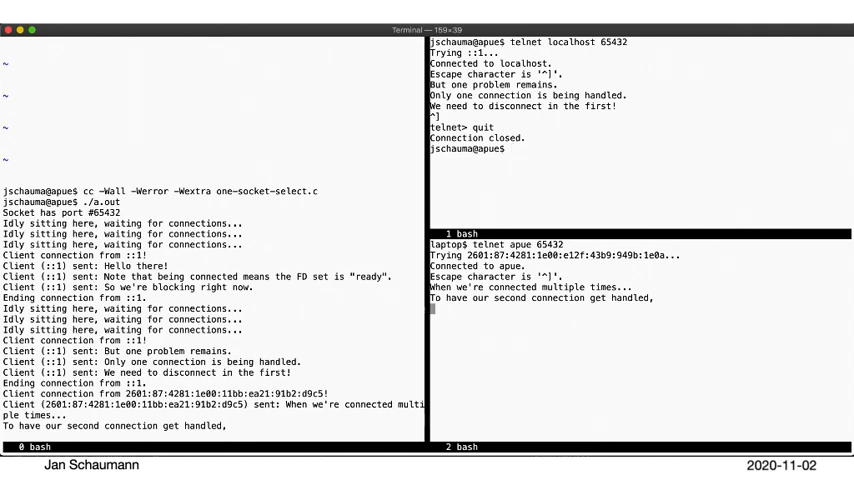
pyautogui.write('Only then do we get to pick')
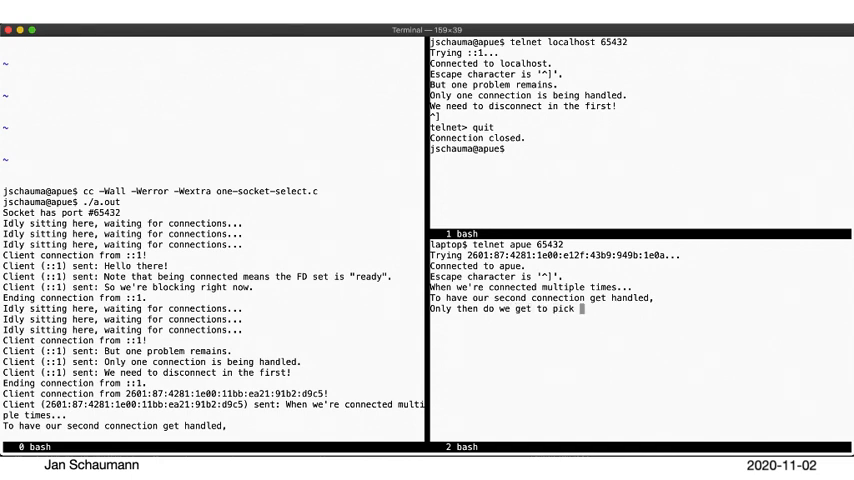
pyautogui.write('up the second connection and process all the data that client sent to us.')
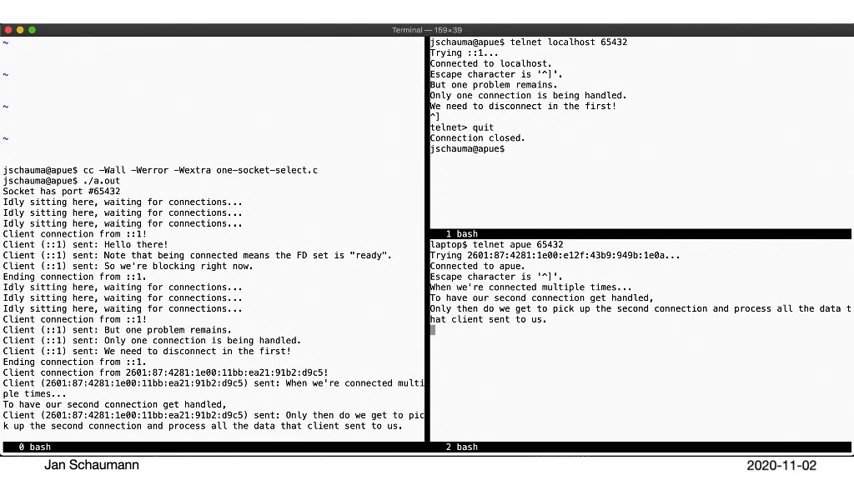
# - Send "I think we need to do better than that..." and stop the a.out server with Ctrl-C
pyautogui.write('I think we')
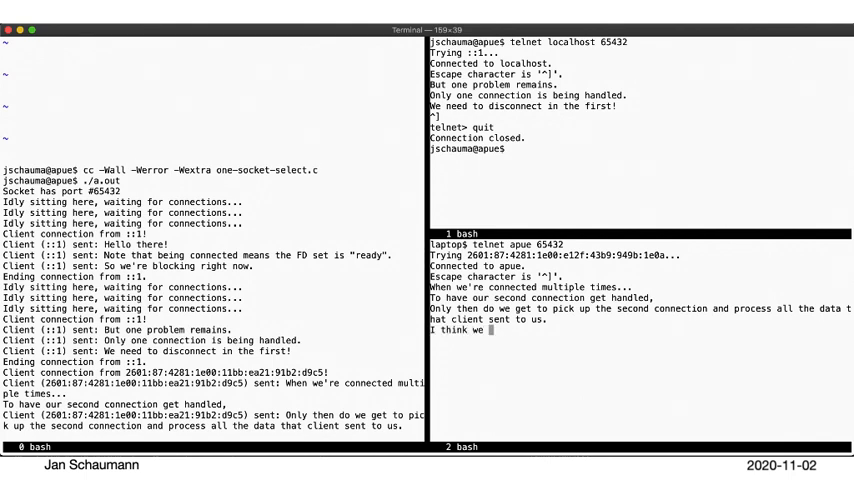
pyautogui.write('need to do better')
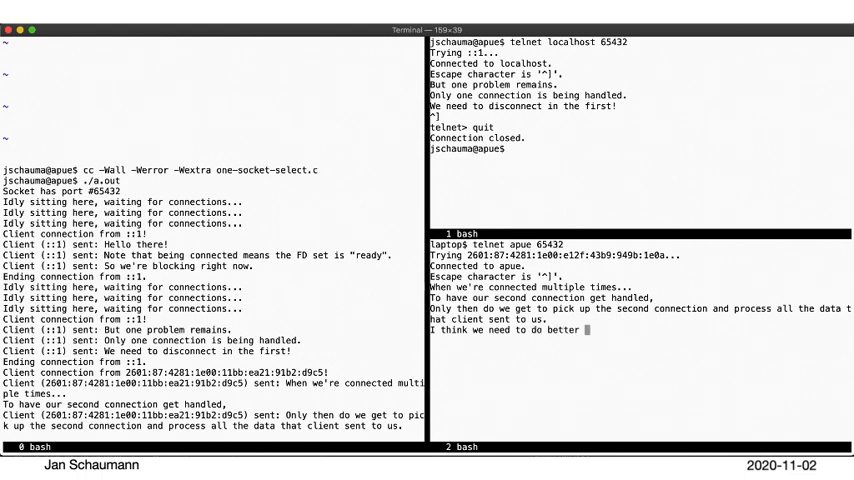
pyautogui.write('than that...')
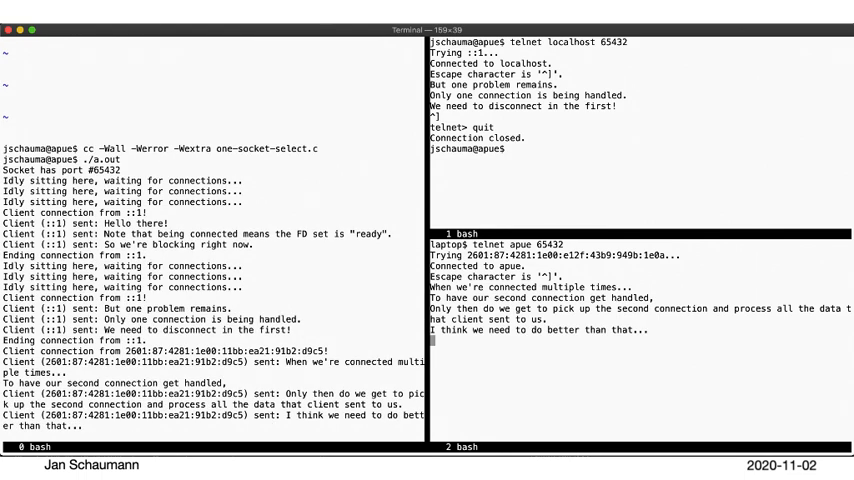
pyautogui.press('ctrl+c')
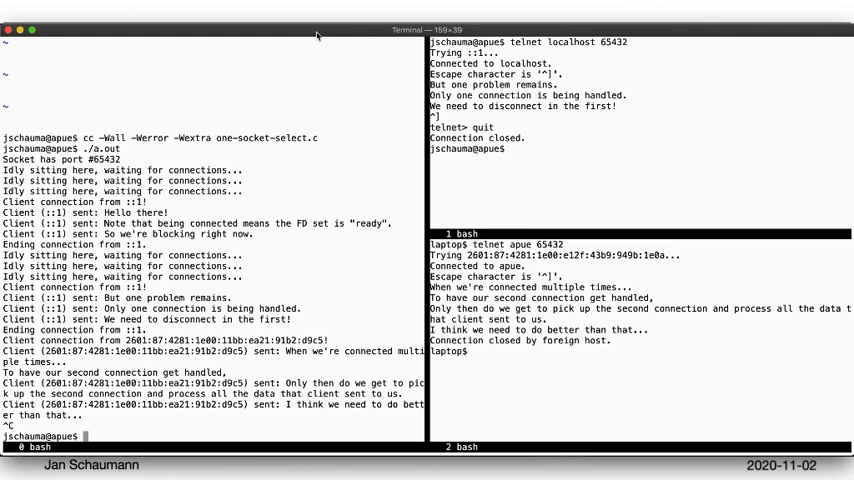
# - Read one-socket-select-fork.c in vim through handleSocket, reap and main, quit, and begin the cc -Wall command
pyautogui.write('vim')
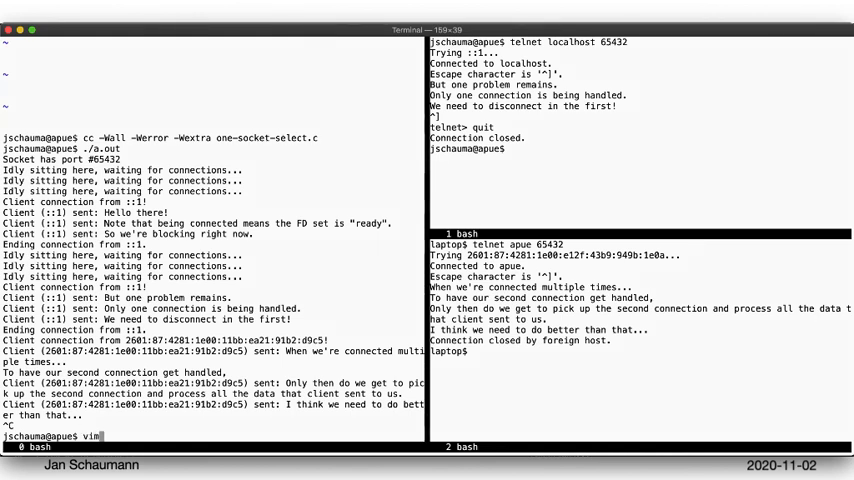
pyautogui.write('-c "^')
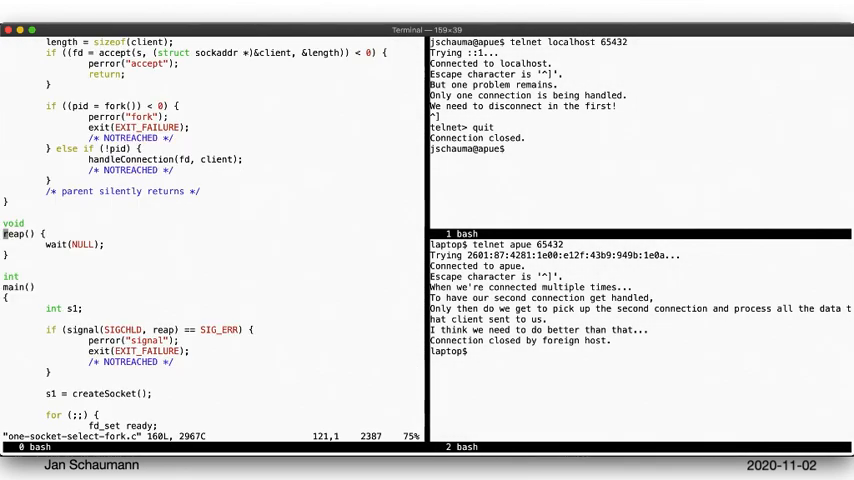
pyautogui.scroll(-3)
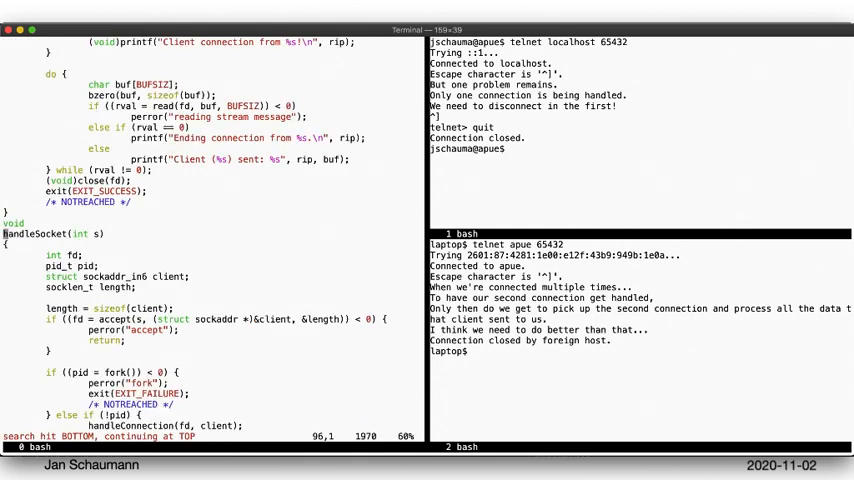
pyautogui.scroll(-3)
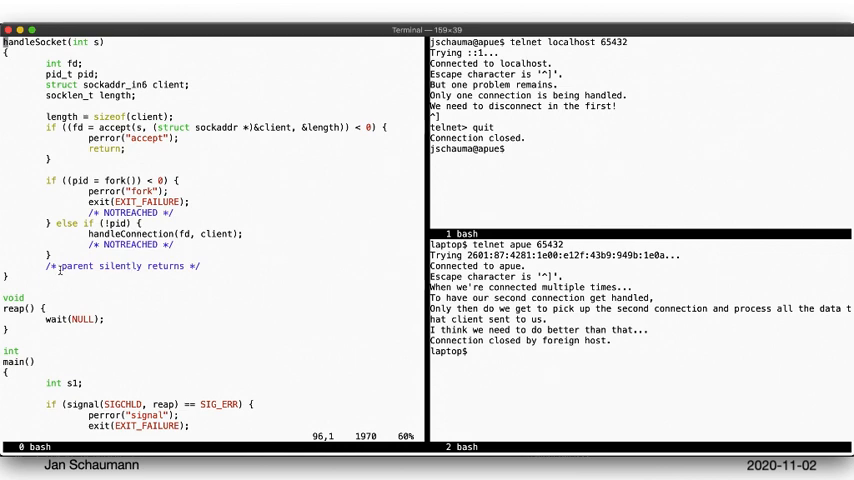
pyautogui.scroll(-3)
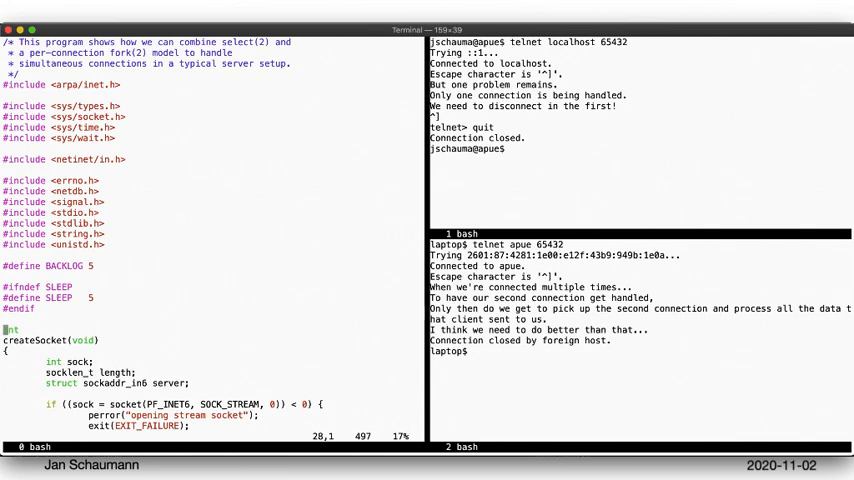
pyautogui.scroll(-3)
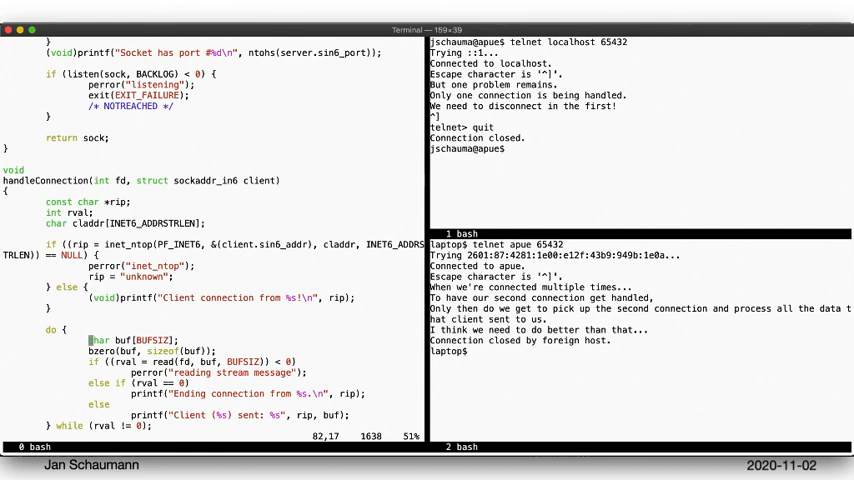
pyautogui.scroll(-3)
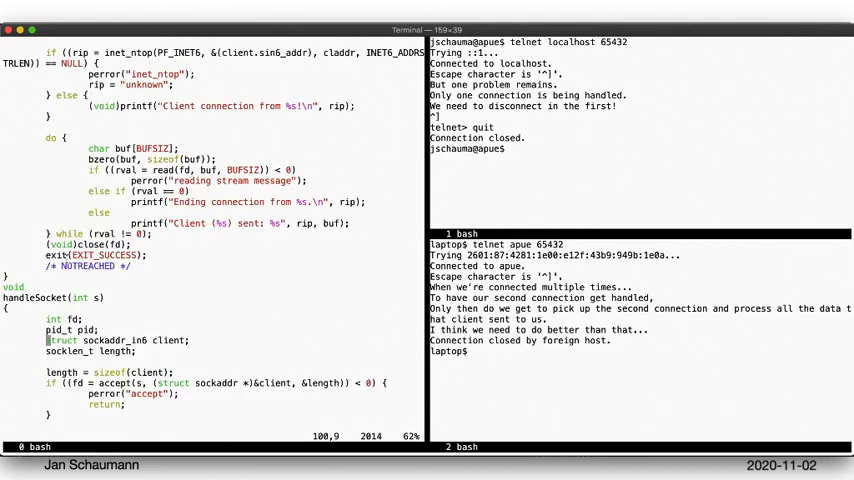
pyautogui.write(':q')
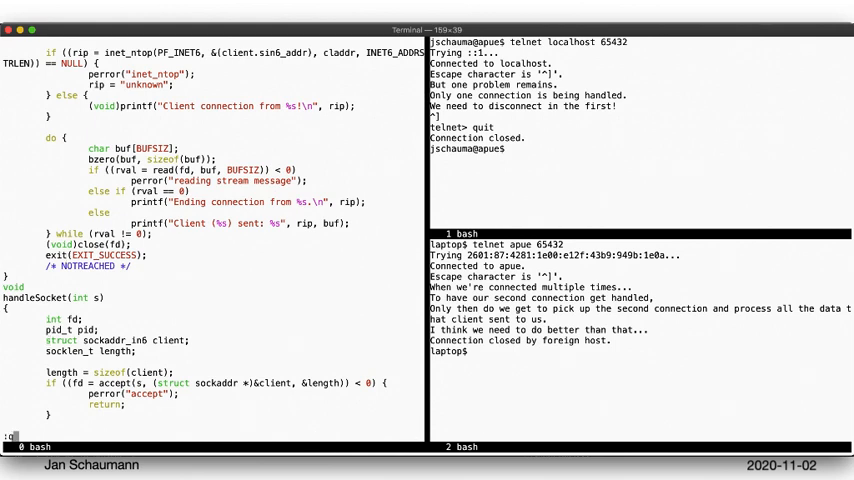
pyautogui.write('cc -Wall -Werror -Wextra')
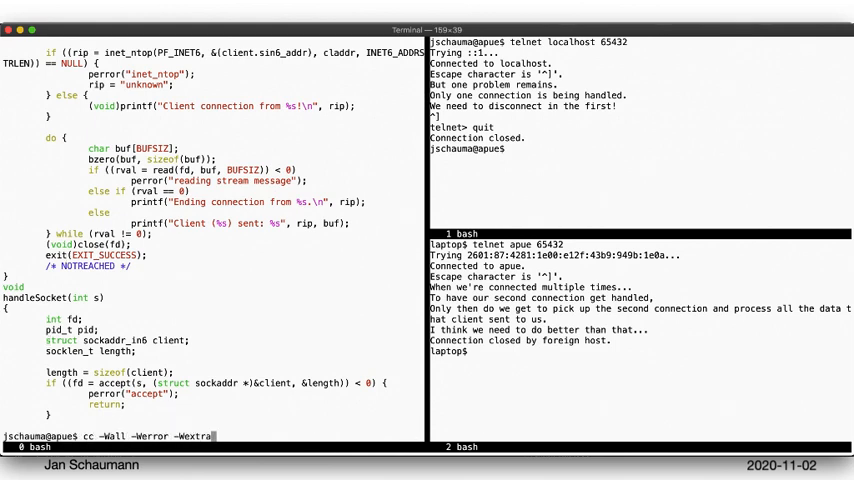
# - Compile one-socket-select-fork.c with strict warnings, run a.out, and telnet localhost to its port 65427
pyautogui.write('one-socket-select-fork.c')
pyautogui.write('./a.ou')
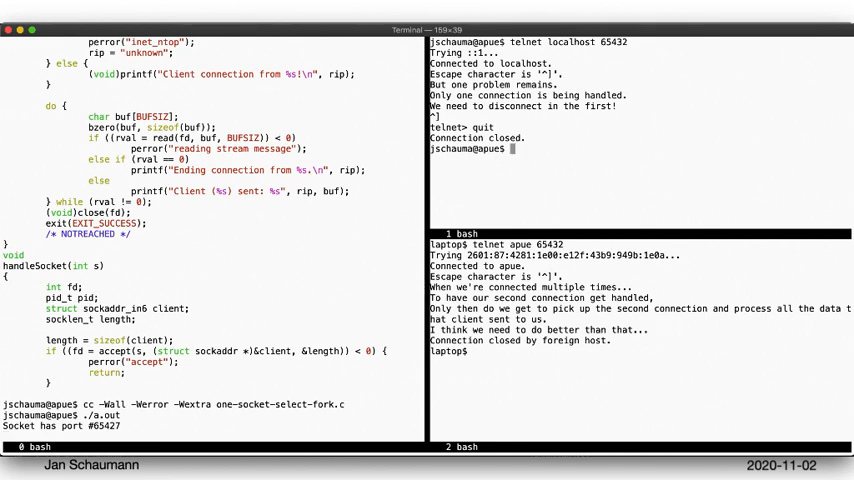
pyautogui.write('telnet localhost')
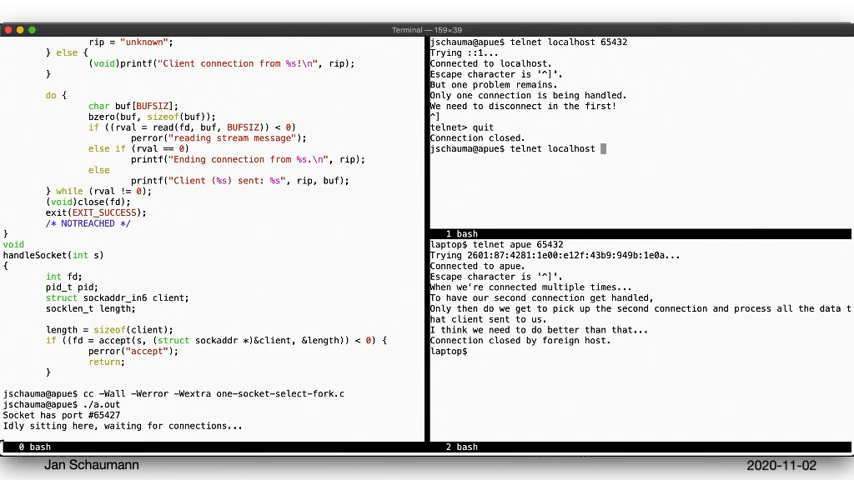
pyautogui.doubleClick(100, 416)
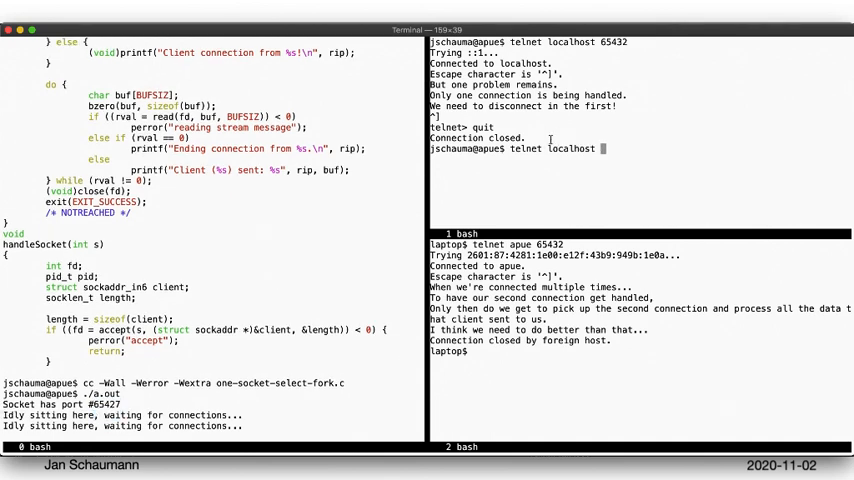
pyautogui.write('65427')
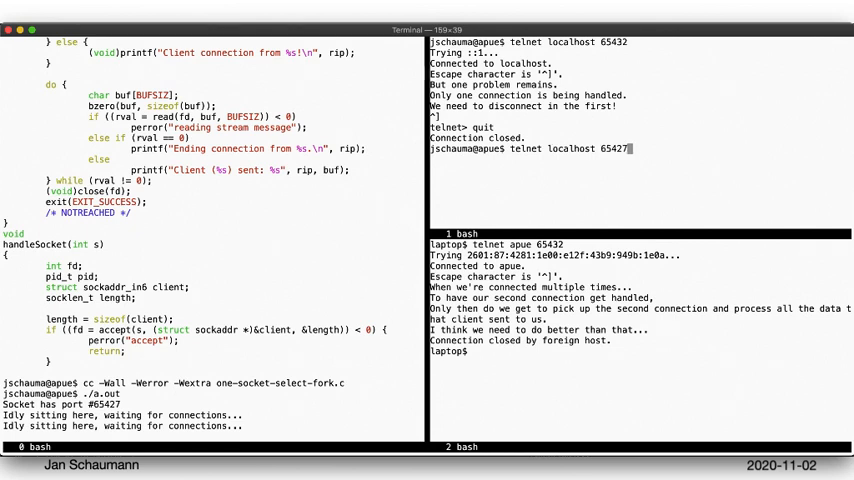
# - Send "Hello from localhost" and start a telnet apue command in the other pane
pyautogui.write('Hello')
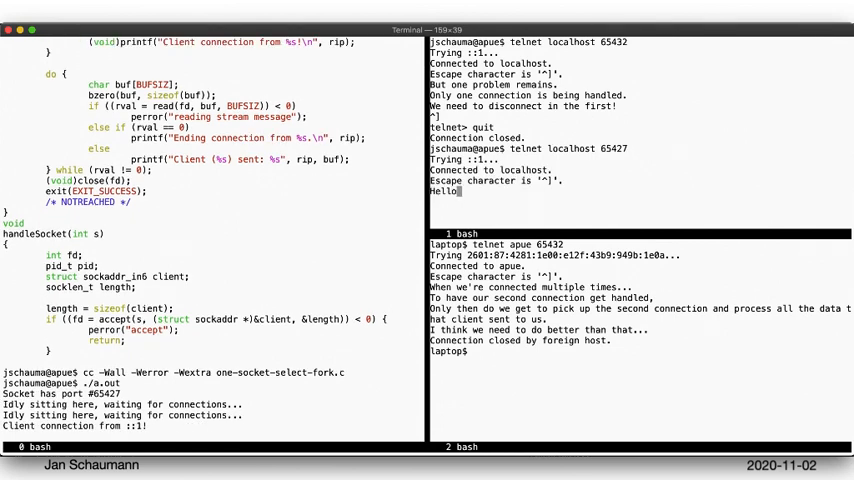
pyautogui.write('from localhost!')
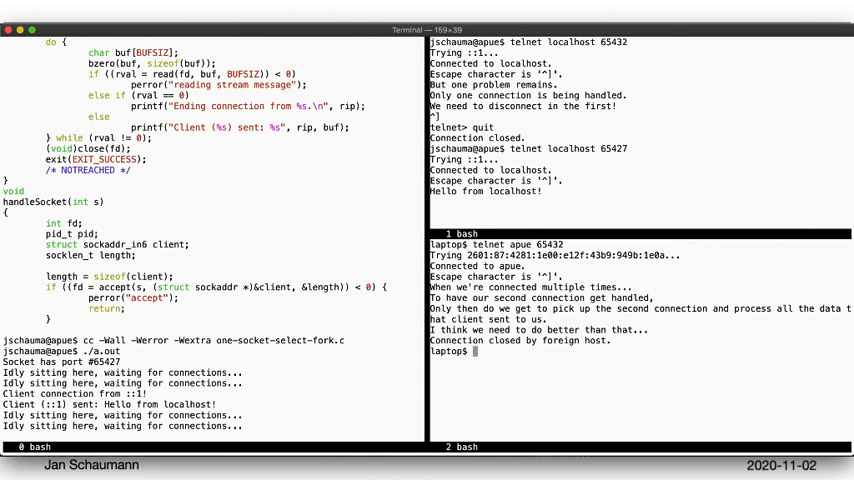
pyautogui.write('telnet apue 65427')
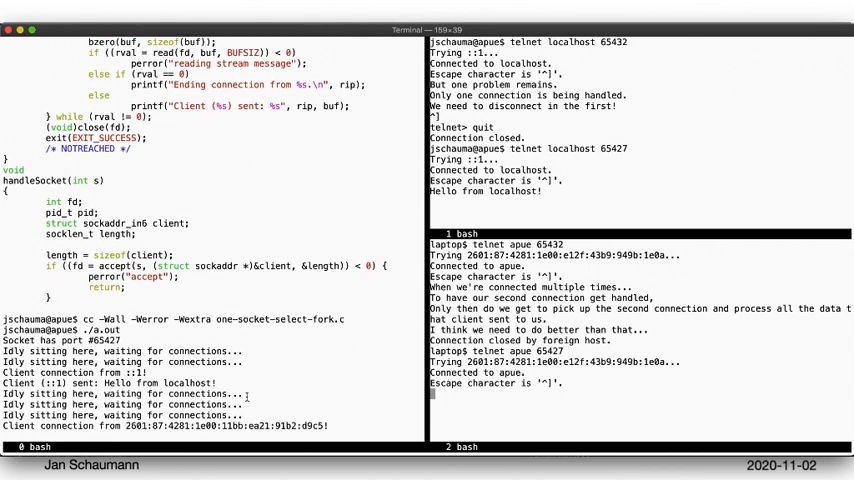
# - Send "Hello from my laptop!" from the apue client, then type "Now both clients can simu..." in the localhost client
pyautogui.write('Hello from my laptop!')
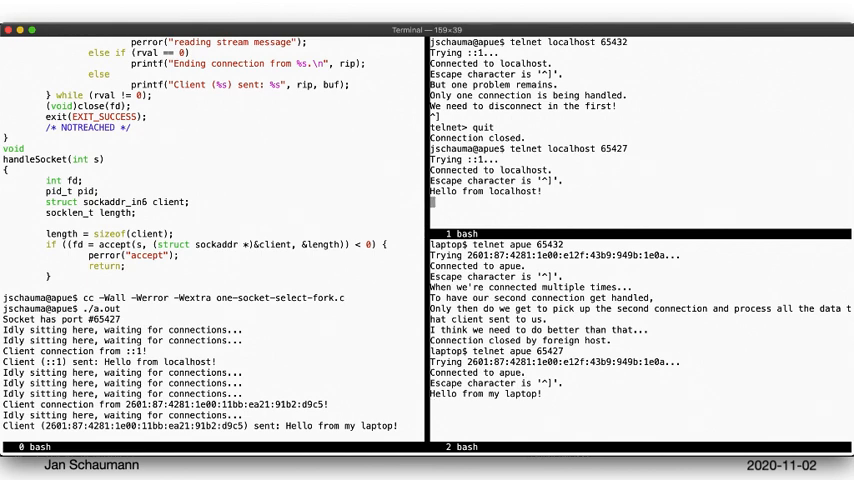
pyautogui.write('Now both c')
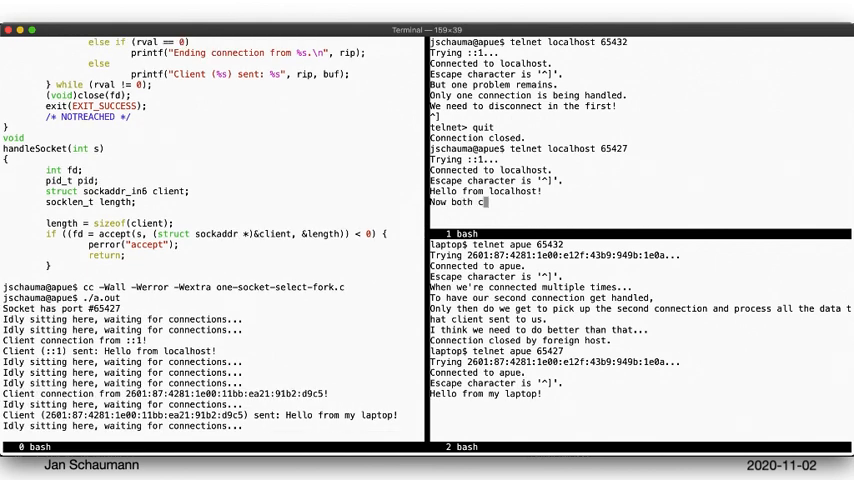
pyautogui.write('lients can simu')
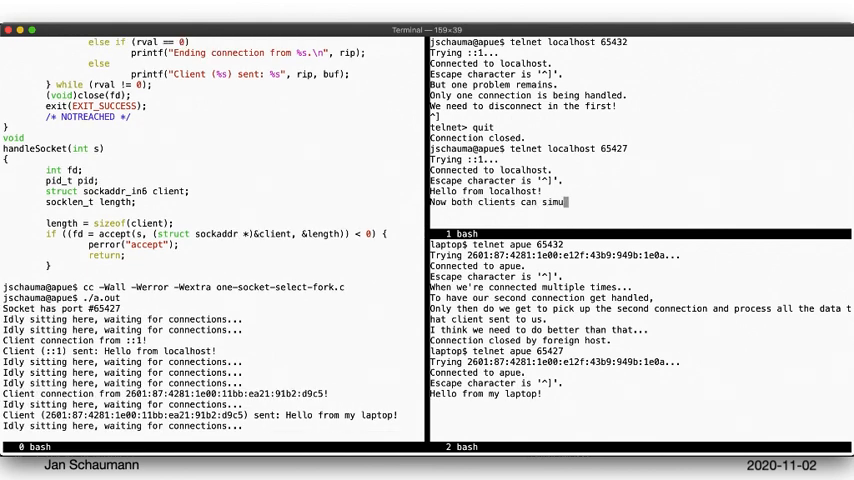